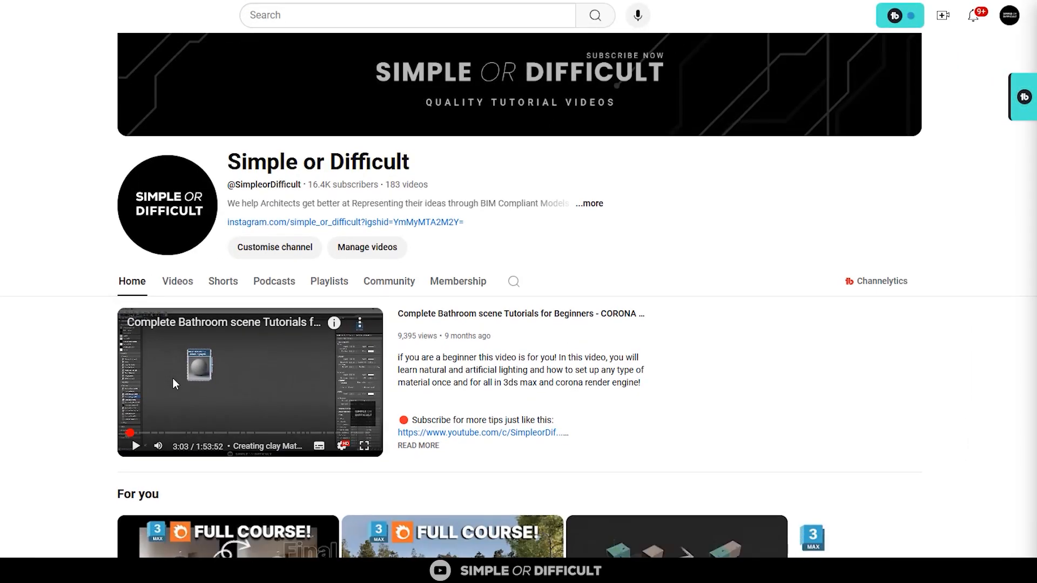
Show the Simple or Difficult channel's Videos list, newest uploads first
scroll("down", 3)
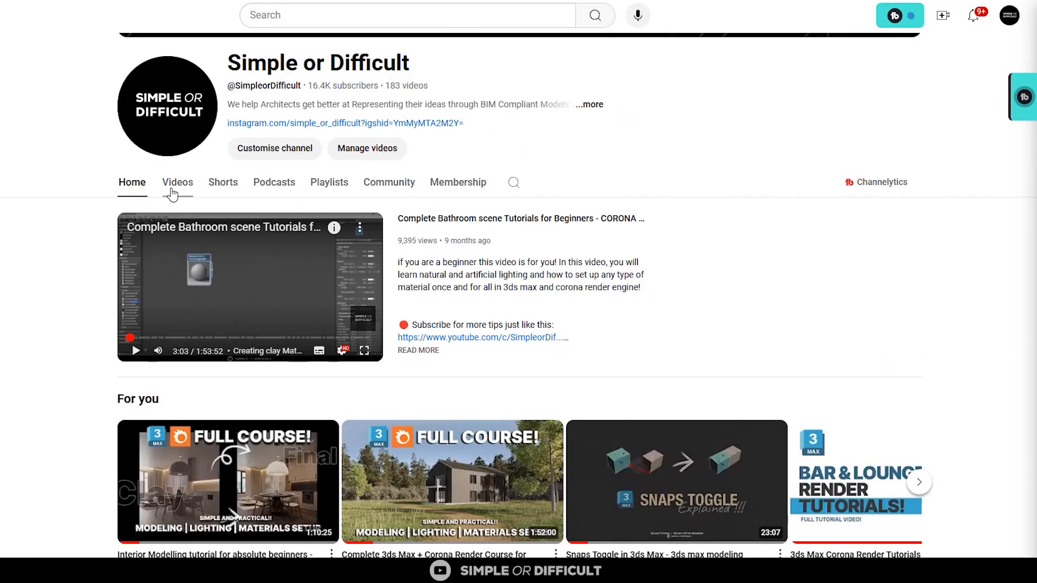
left_click(176, 182)
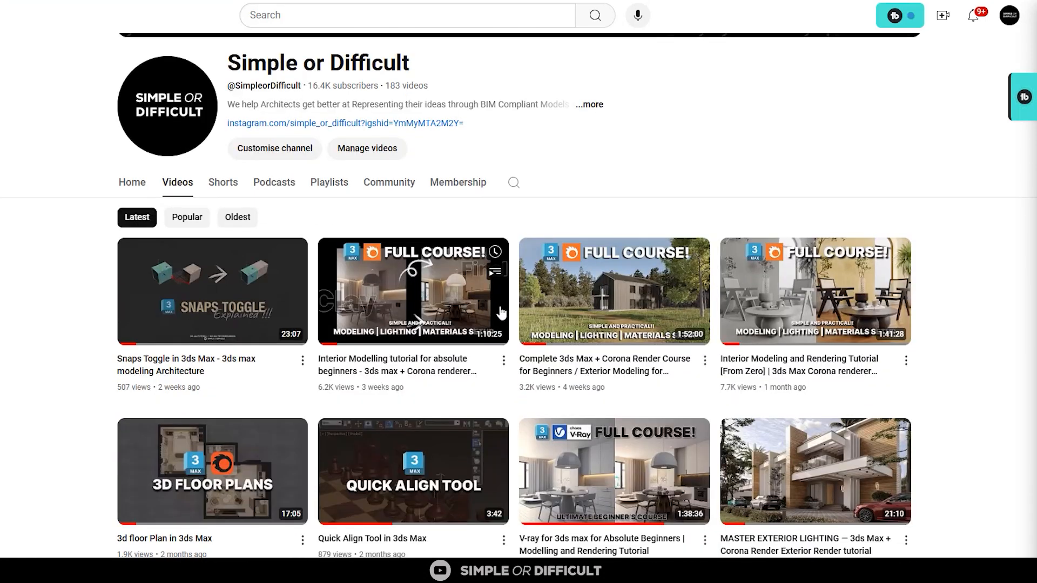
scroll("down", 3)
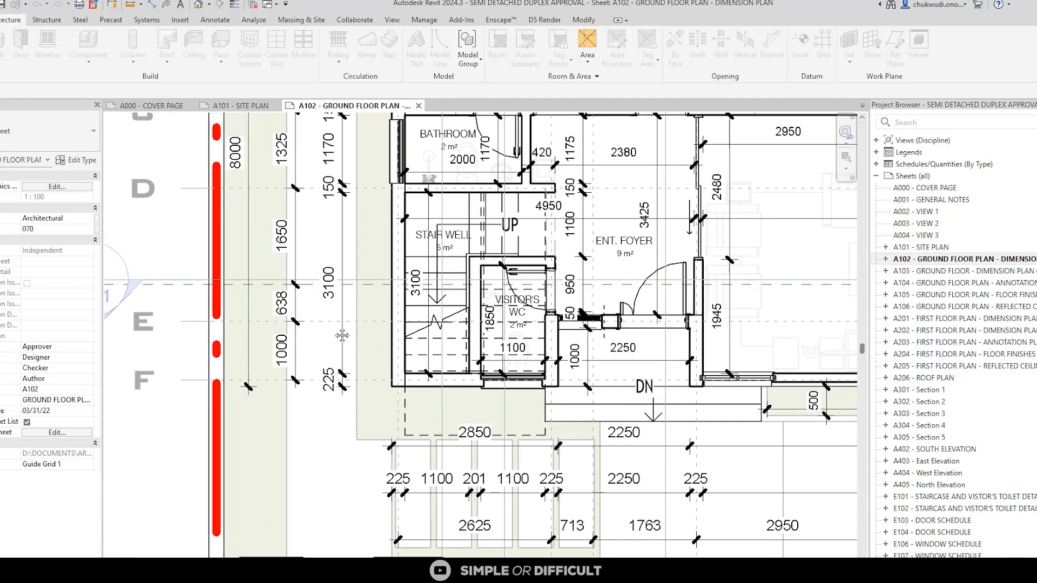
Select sheet A102 and refresh the view so wall cut patterns display
left_click(959, 258)
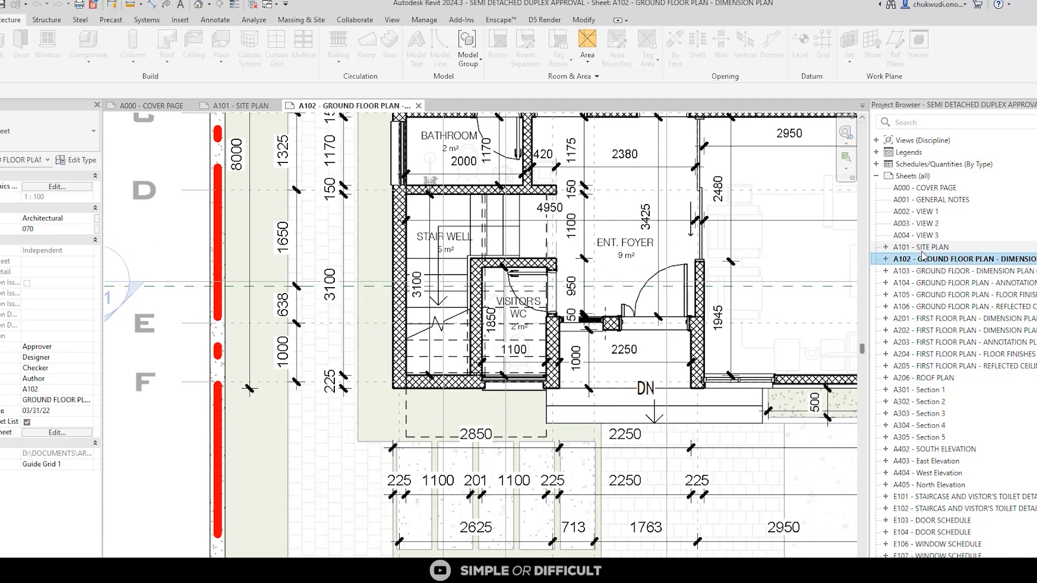
left_click(241, 105)
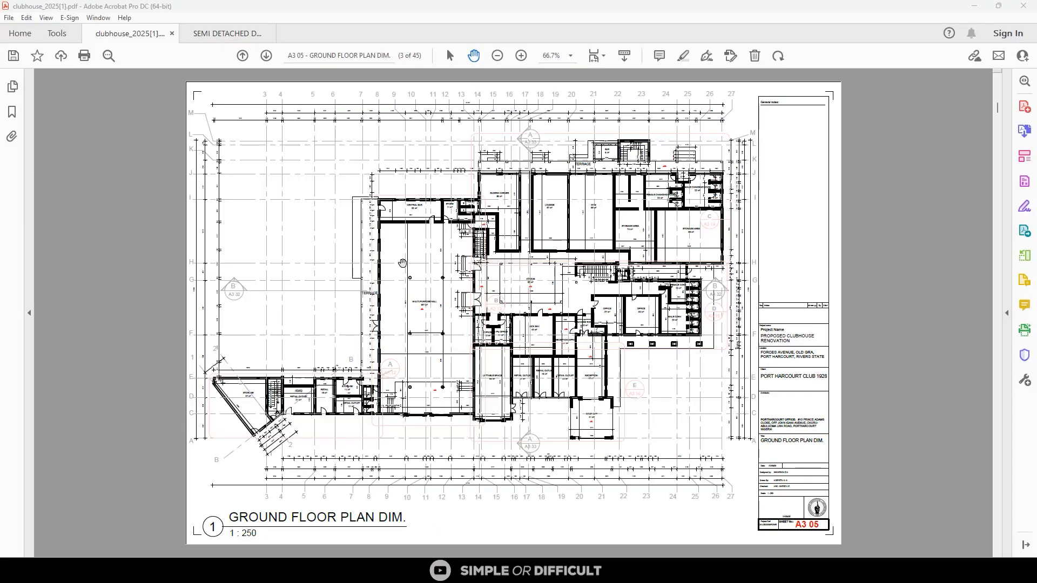
mouse_move(741, 165)
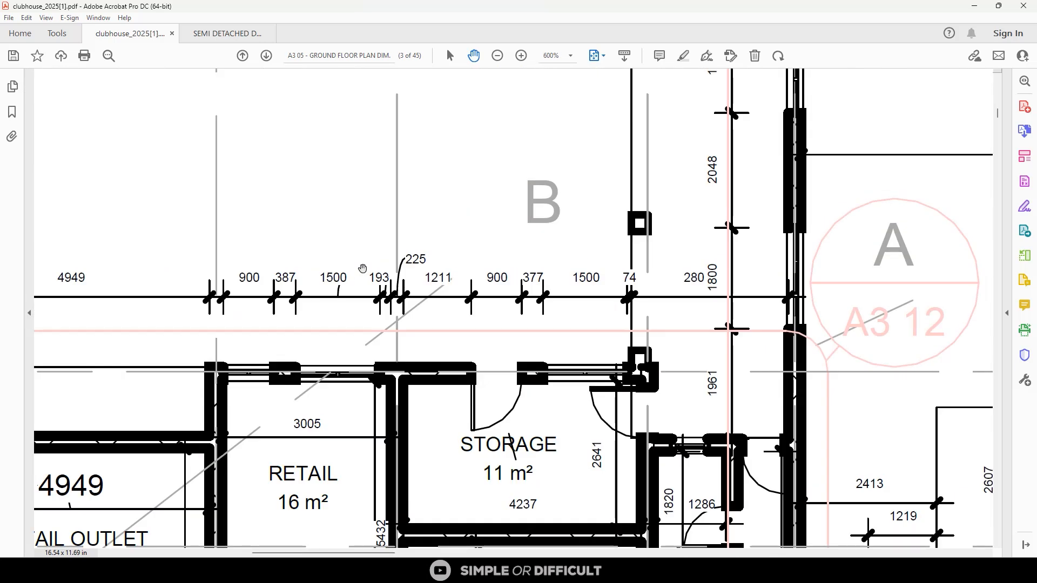
Zoom around the stair hall and retail unit dimension strings, then return to the whole plan
left_click(496, 55)
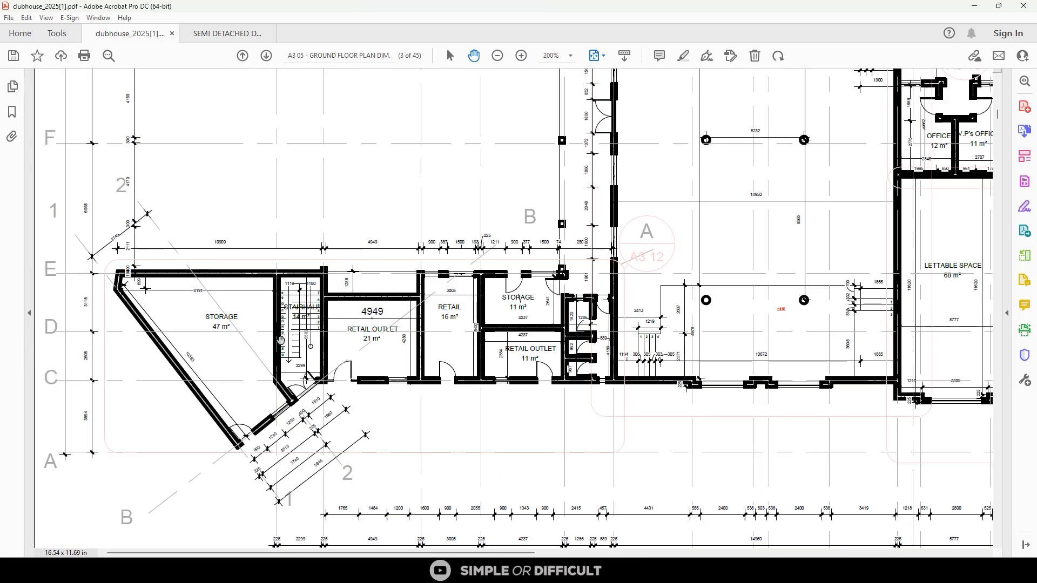
left_click(520, 56)
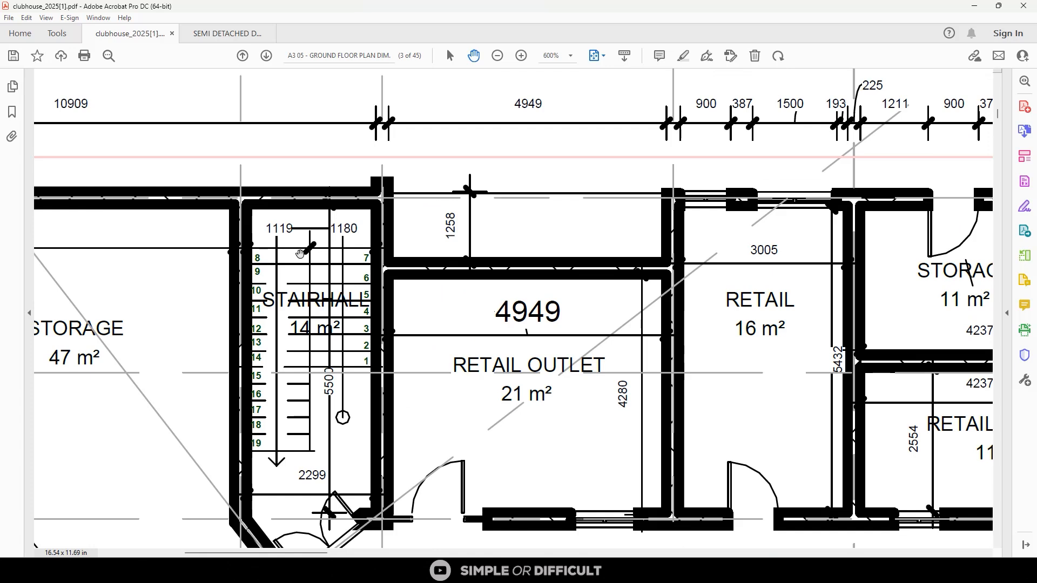
mouse_move(326, 236)
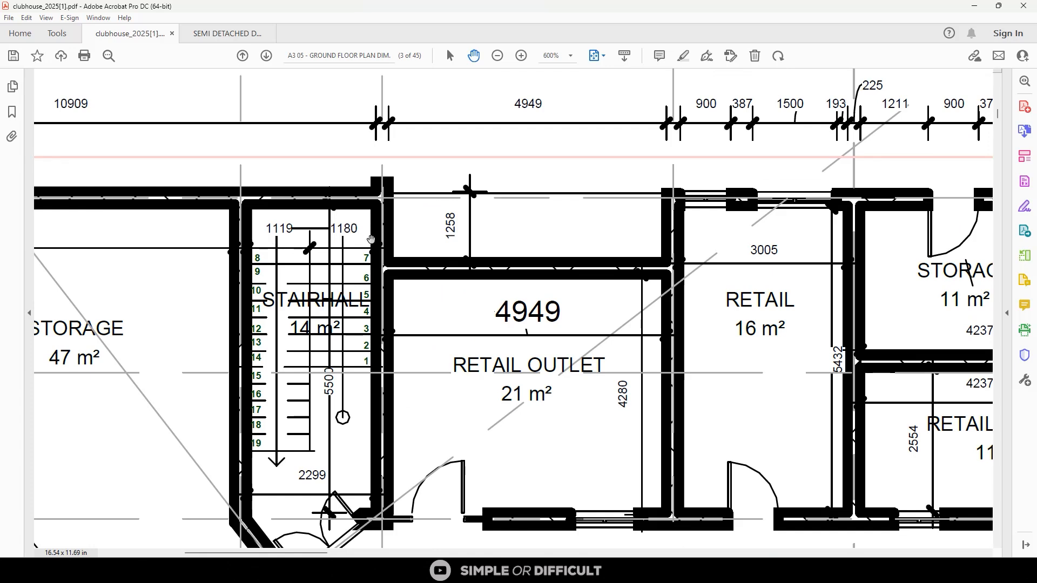
mouse_move(265, 240)
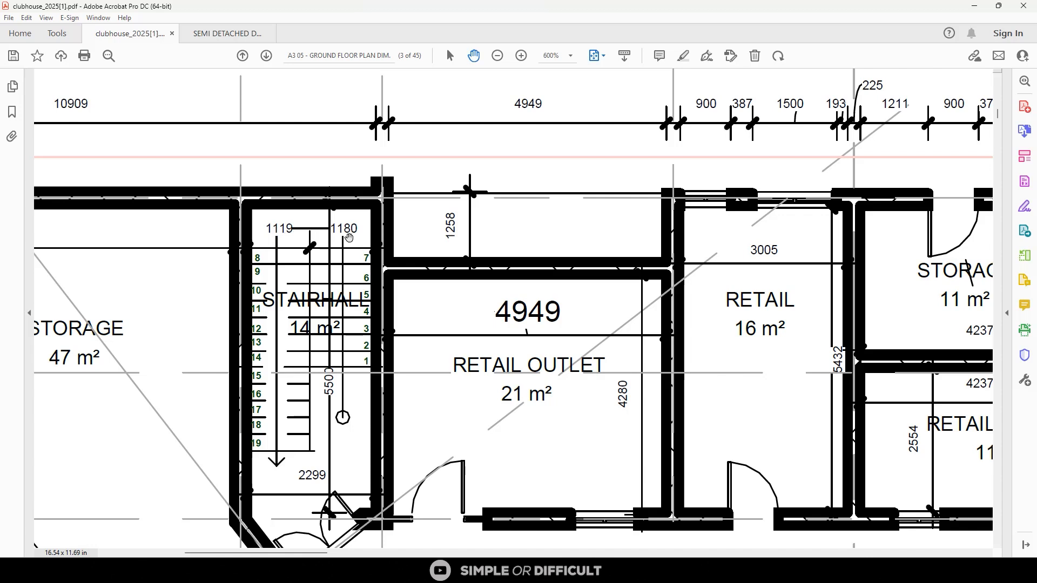
mouse_move(264, 457)
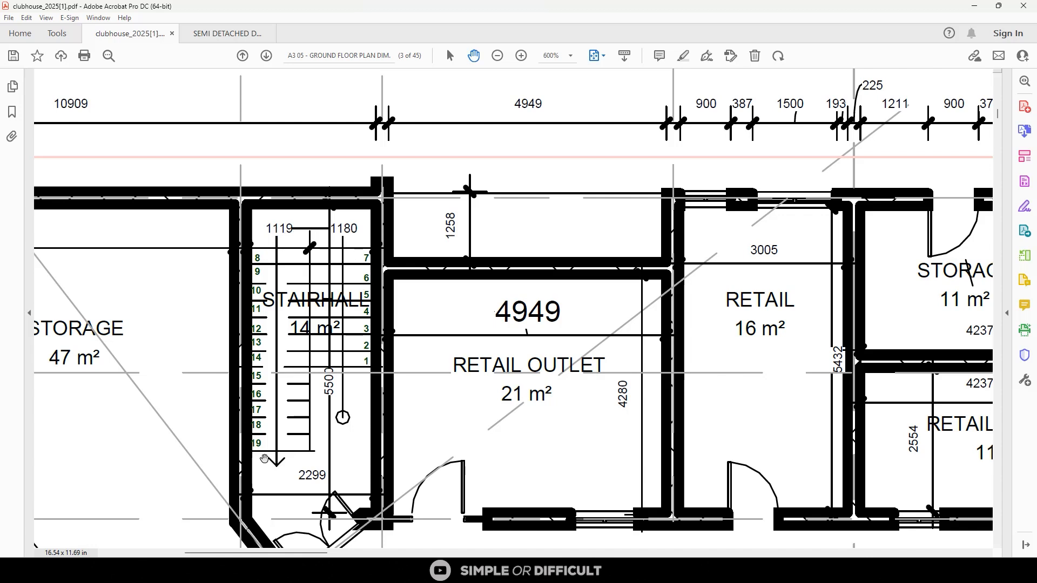
mouse_move(258, 255)
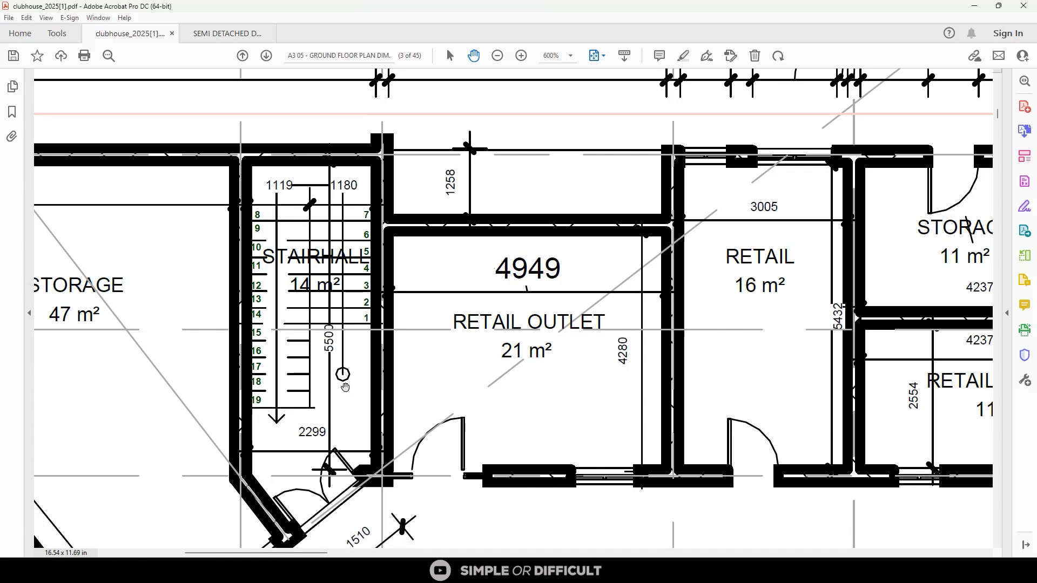
scroll("down", 3)
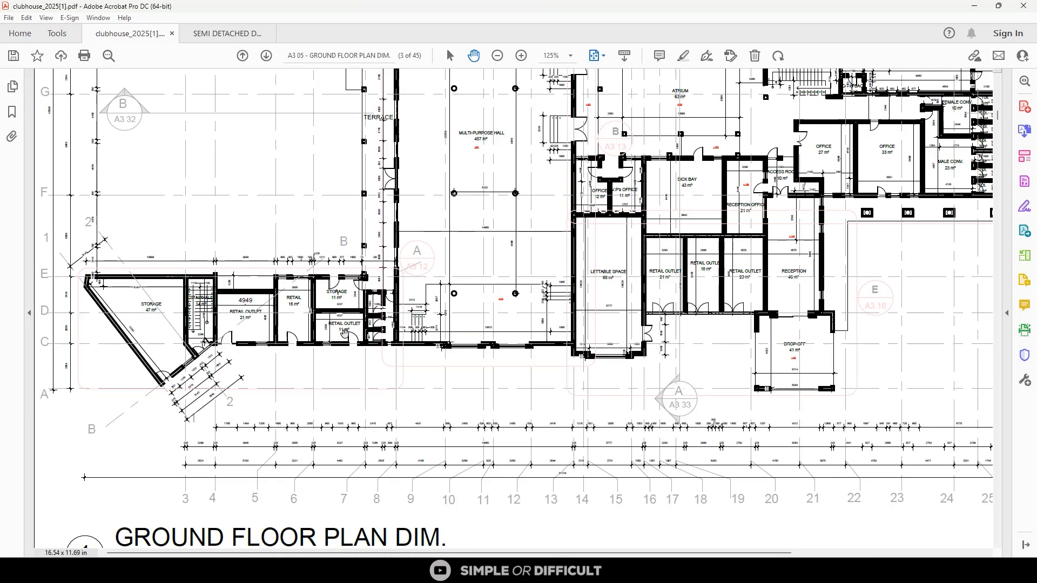
left_click(497, 55)
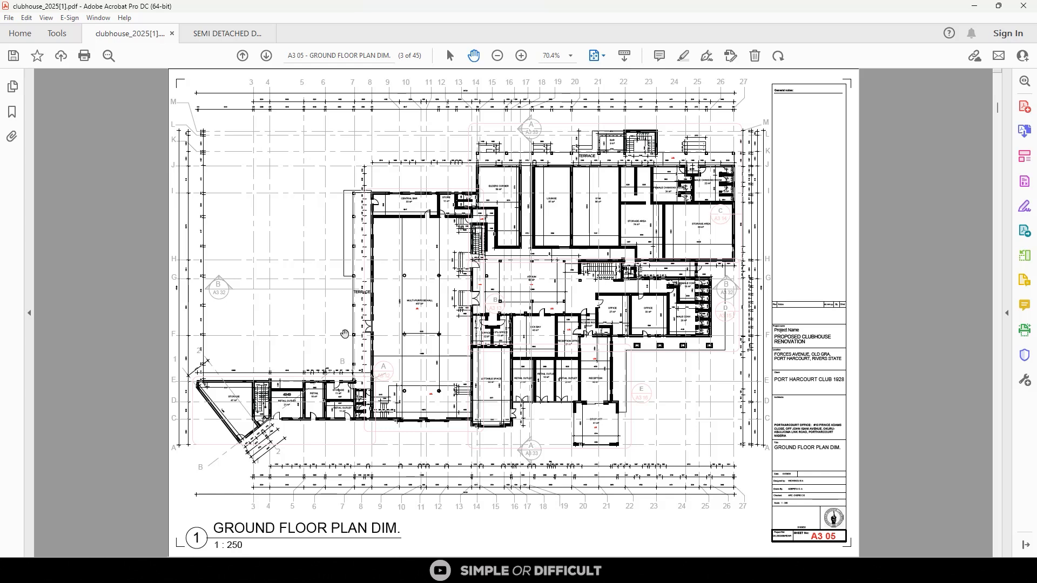
mouse_move(257, 180)
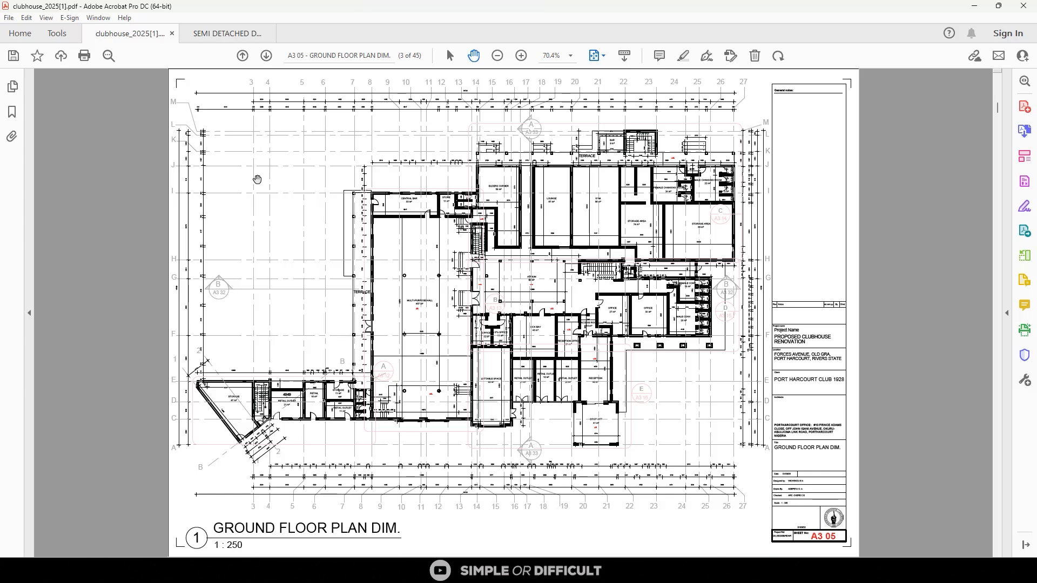
mouse_move(387, 199)
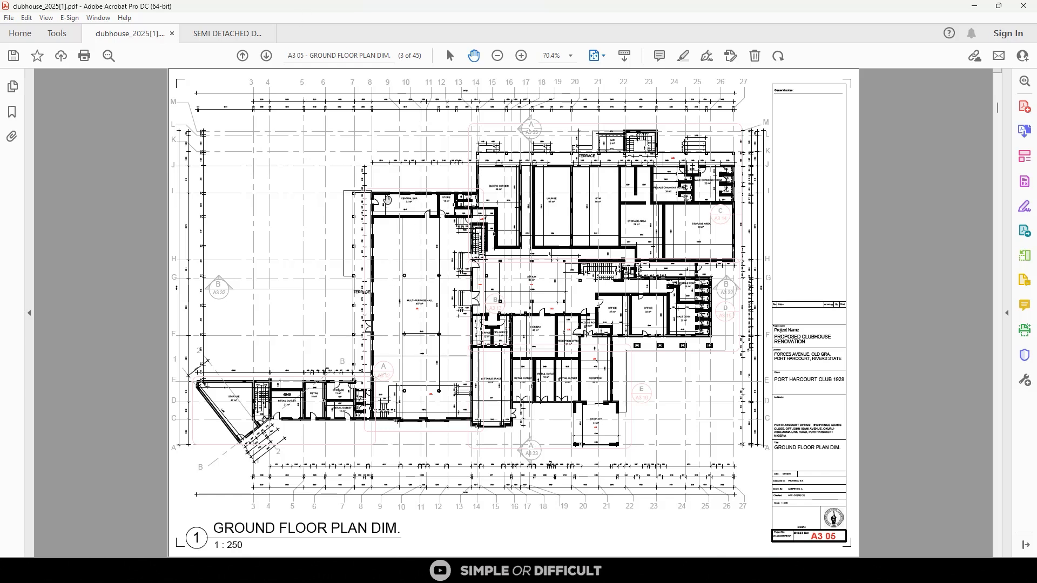
mouse_move(366, 396)
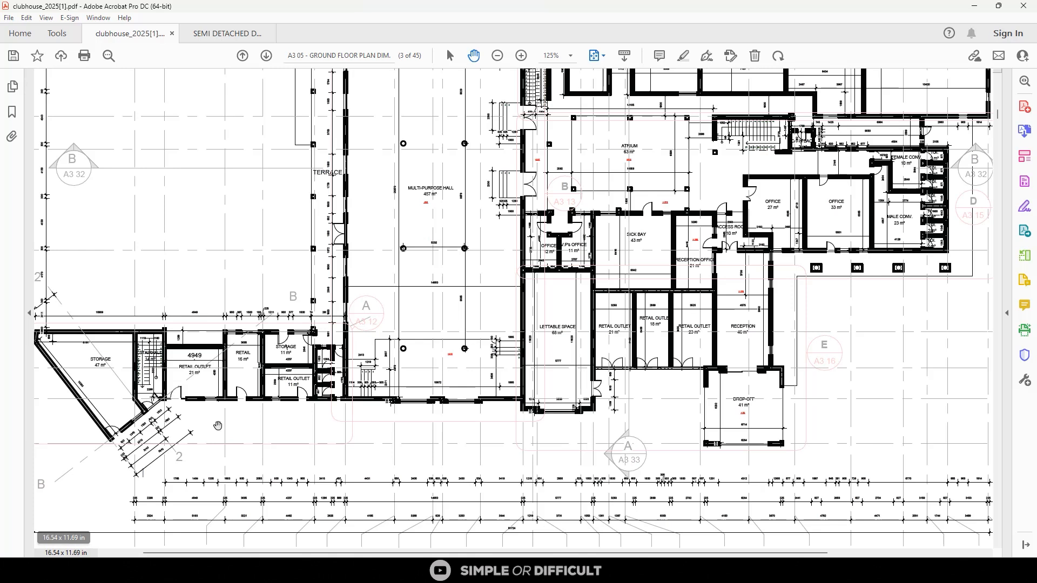
Magnify the left wing and title of sheet A3 05, then ease back to 125%
left_click(521, 55)
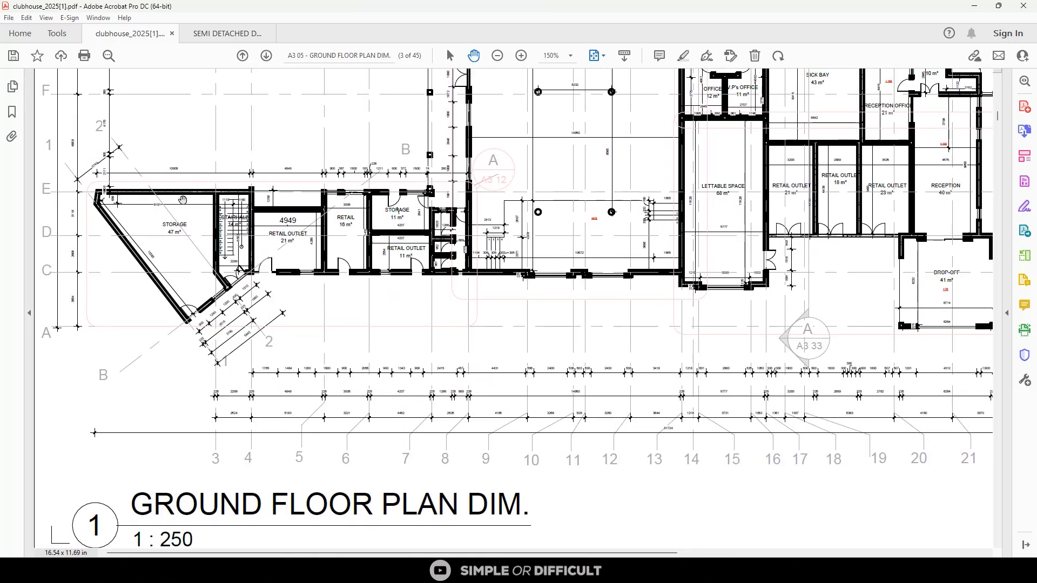
mouse_move(171, 151)
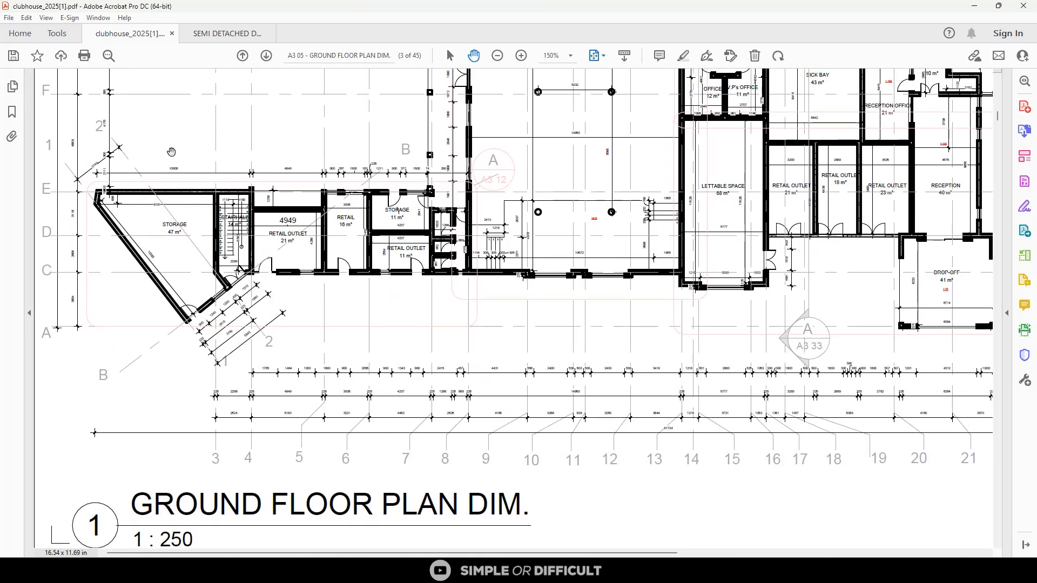
mouse_move(137, 205)
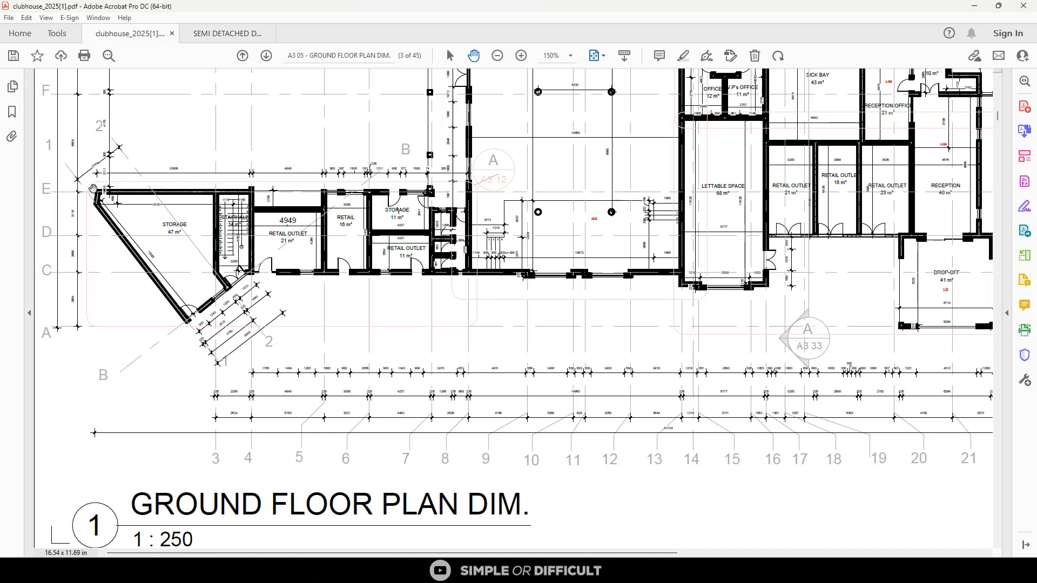
mouse_move(458, 287)
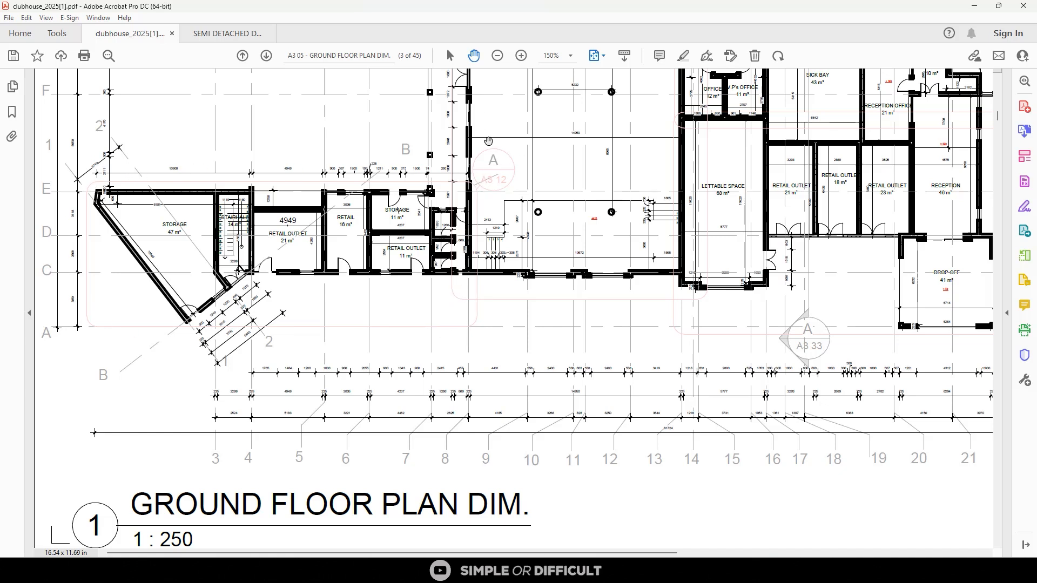
mouse_move(494, 196)
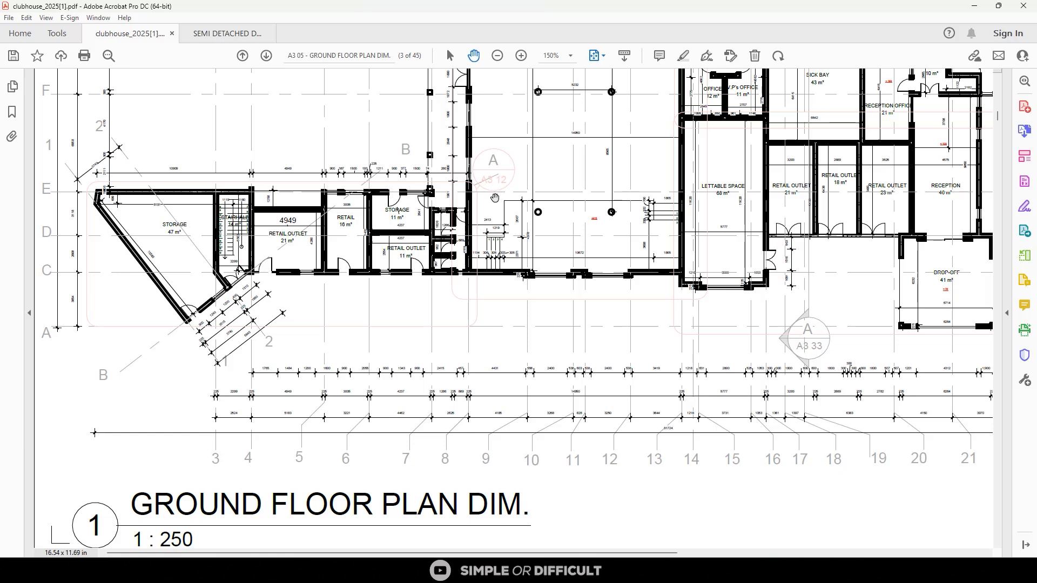
left_click(497, 55)
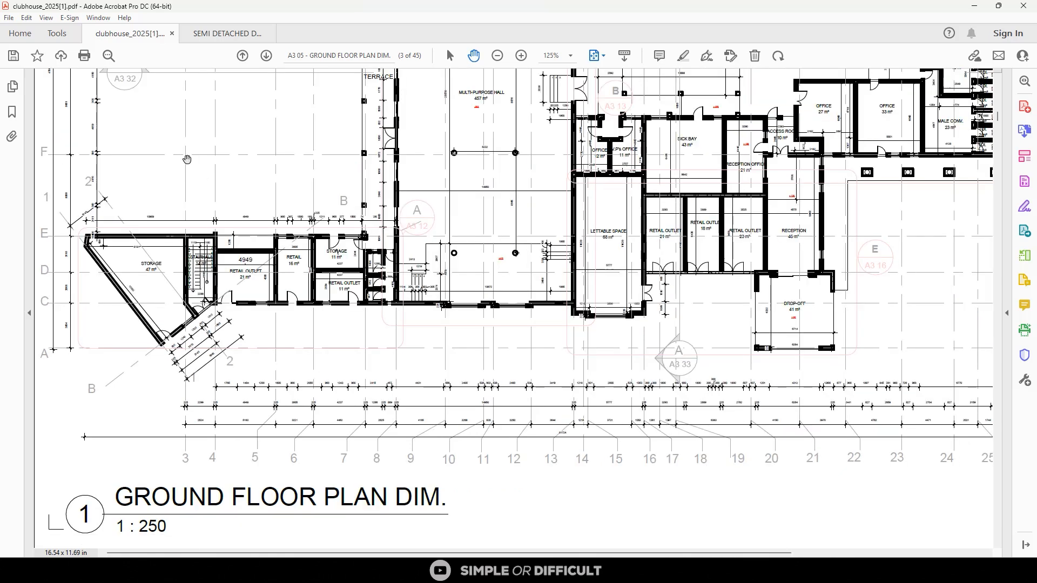
Glance at the SEMI DETACHED drawings, return to the clubhouse PDF and fit sheet A3 05
left_click(226, 33)
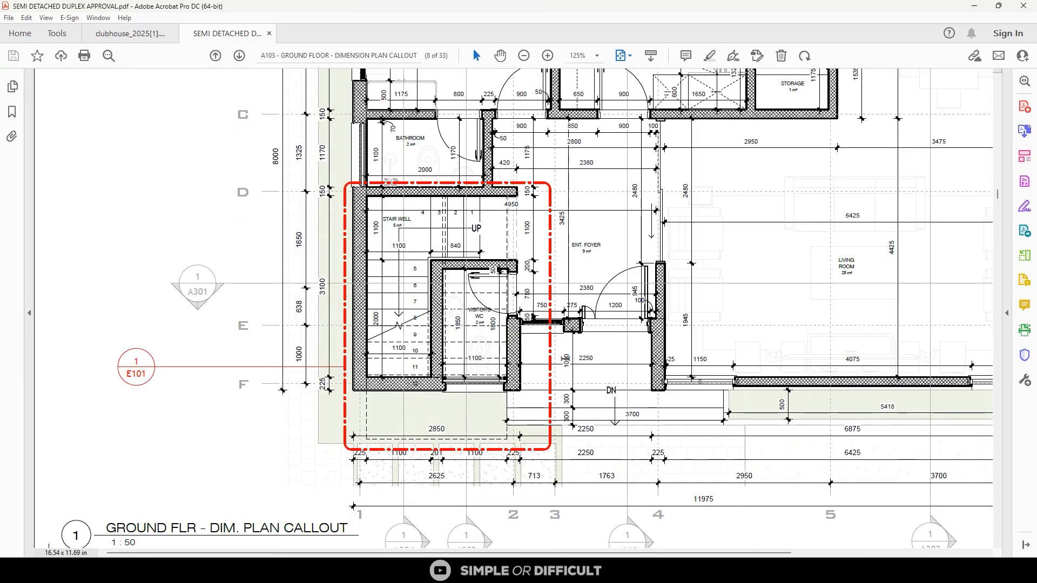
mouse_move(187, 384)
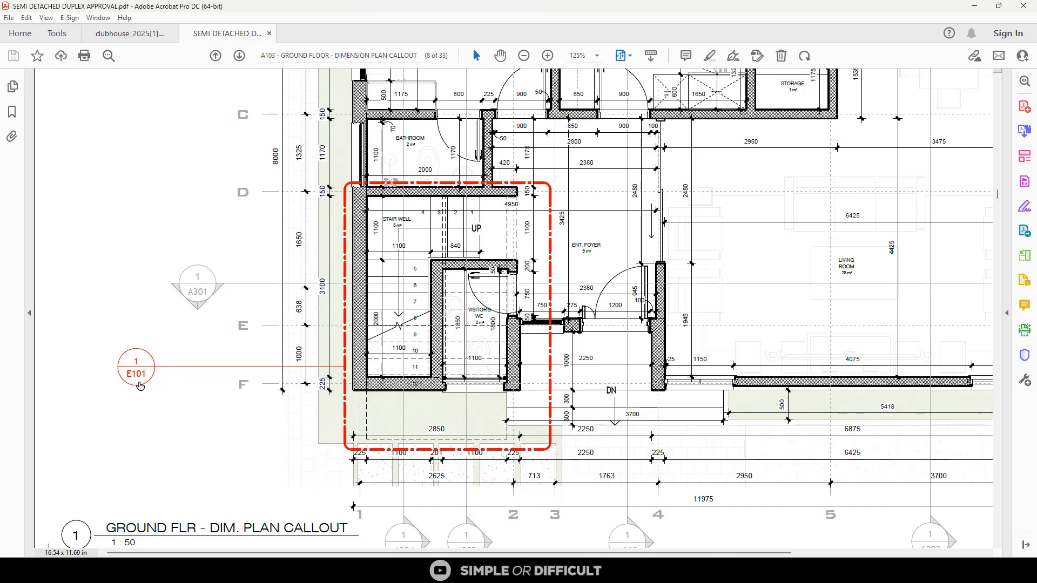
left_click(128, 34)
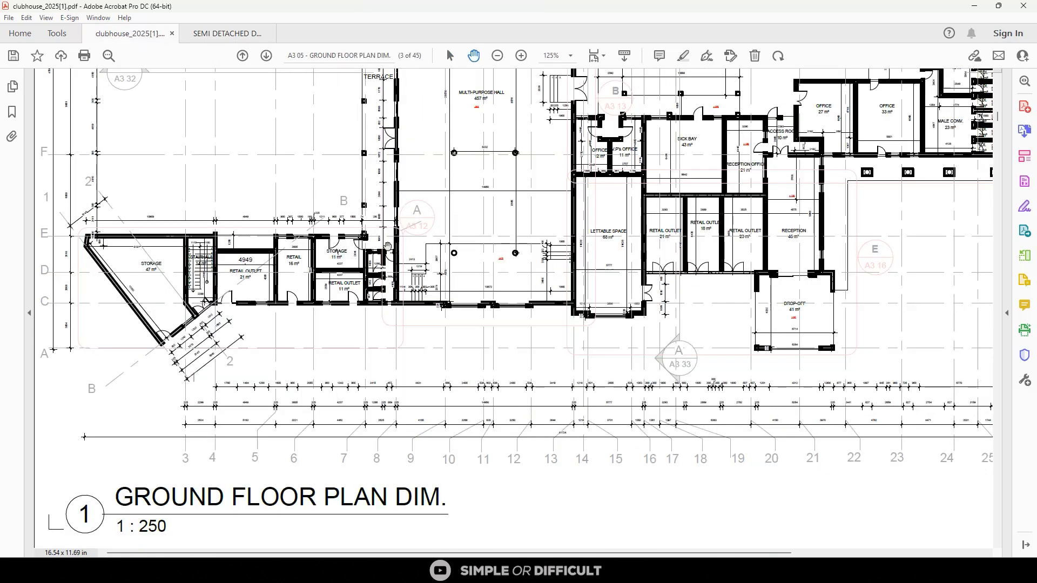
left_click(497, 55)
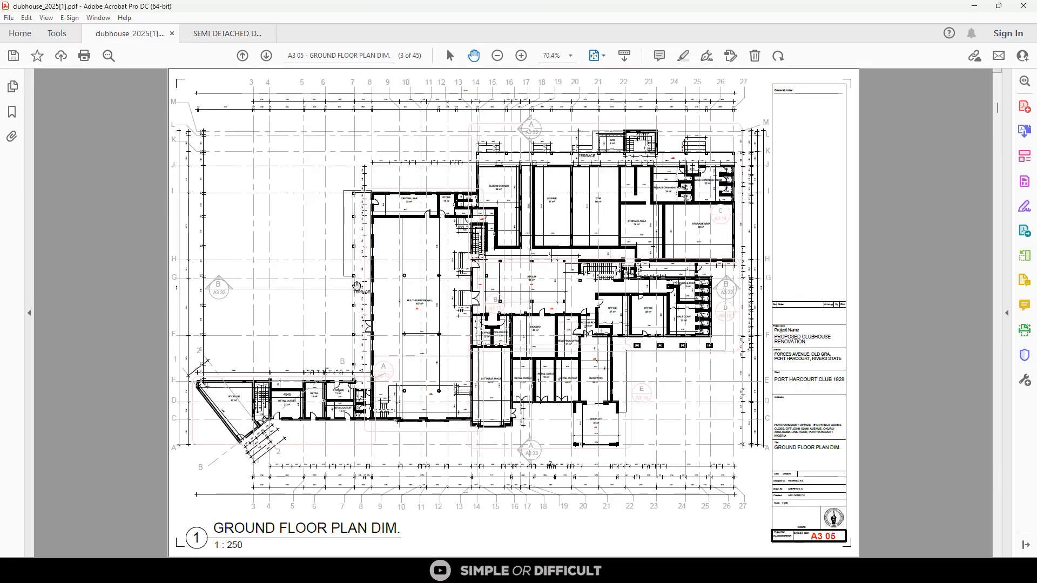
mouse_move(357, 453)
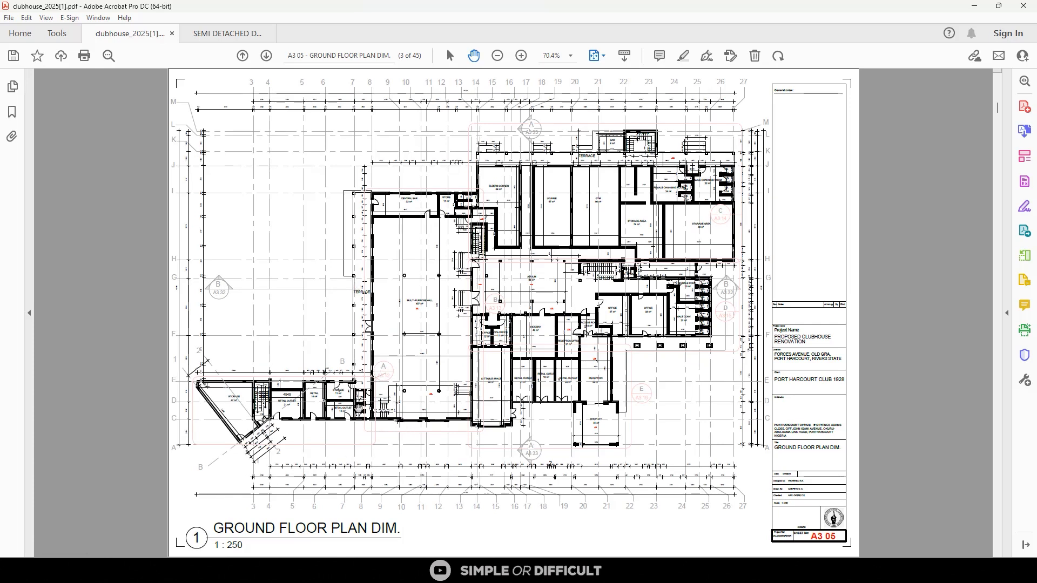
mouse_move(487, 315)
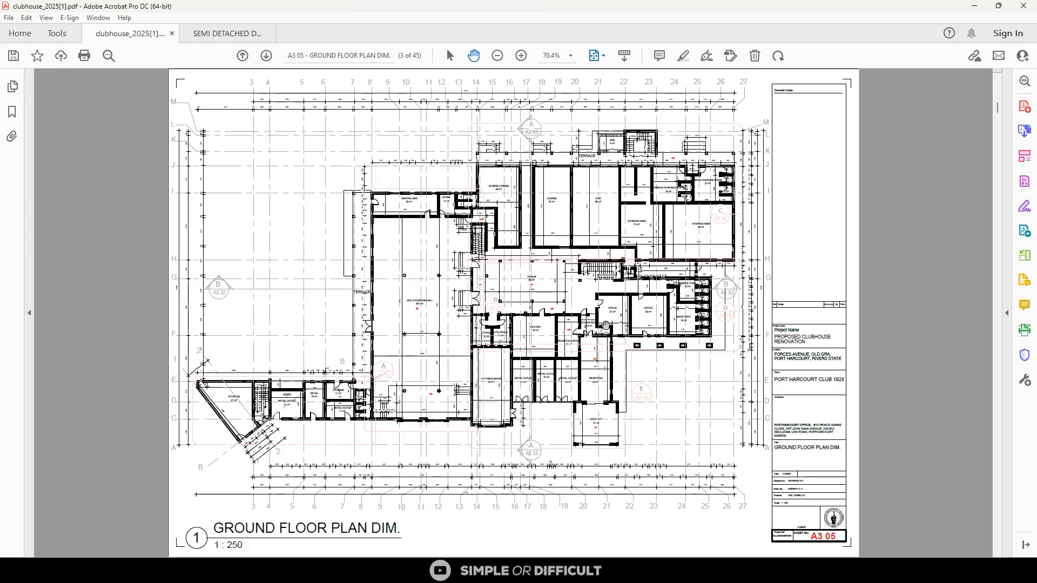
mouse_move(488, 255)
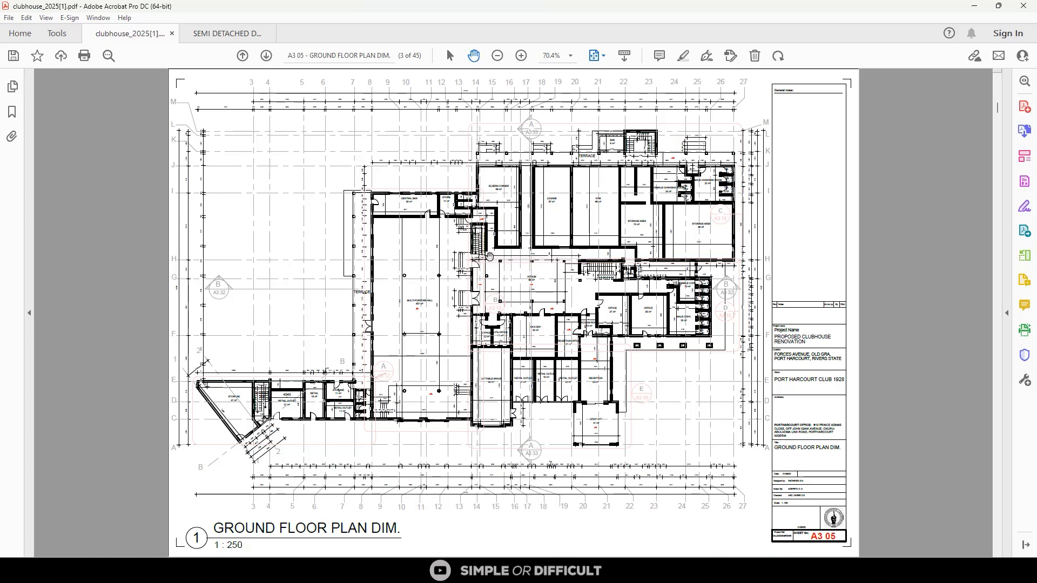
mouse_move(379, 258)
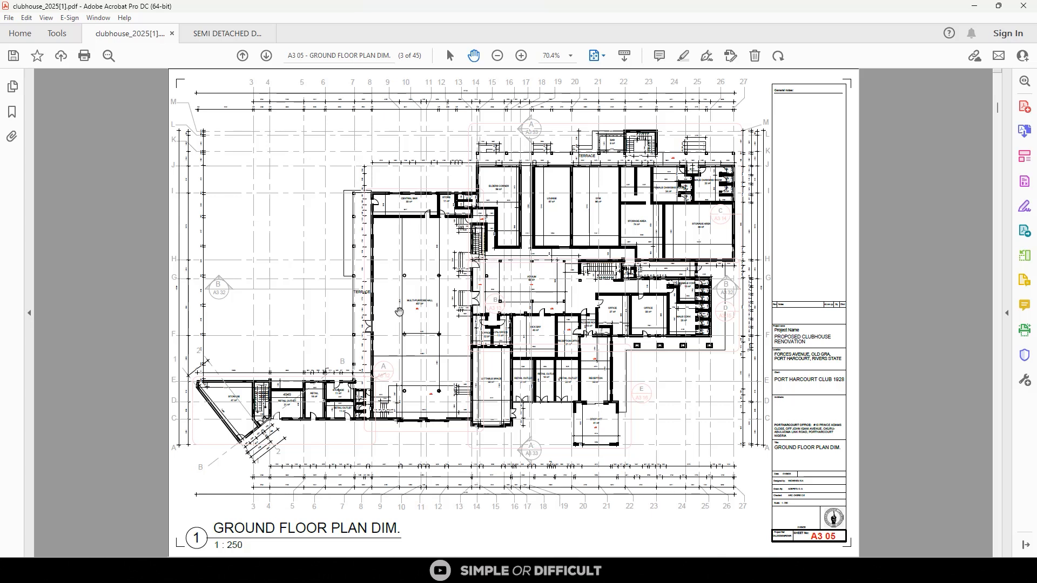
mouse_move(349, 529)
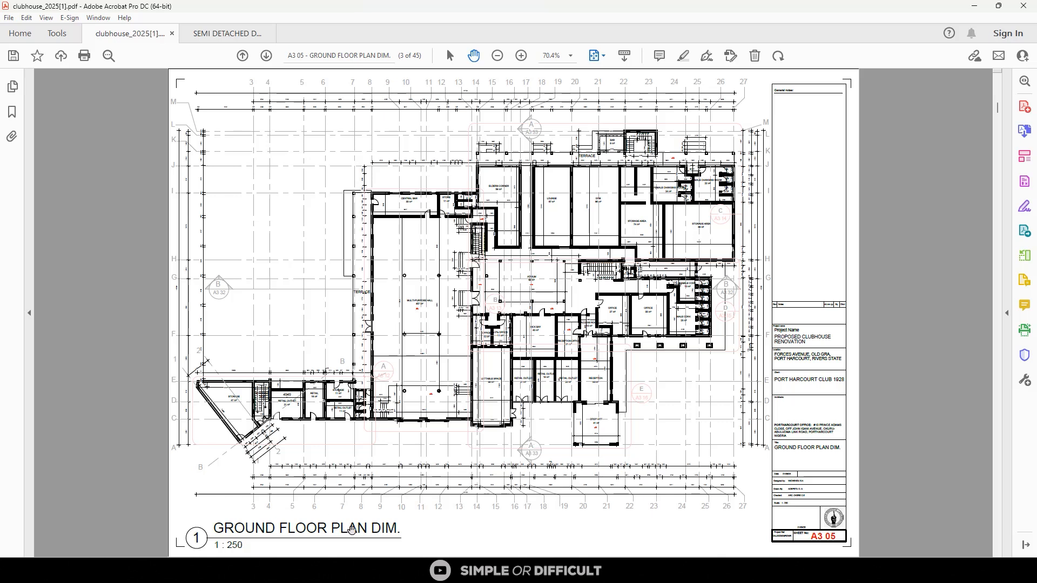
mouse_move(338, 513)
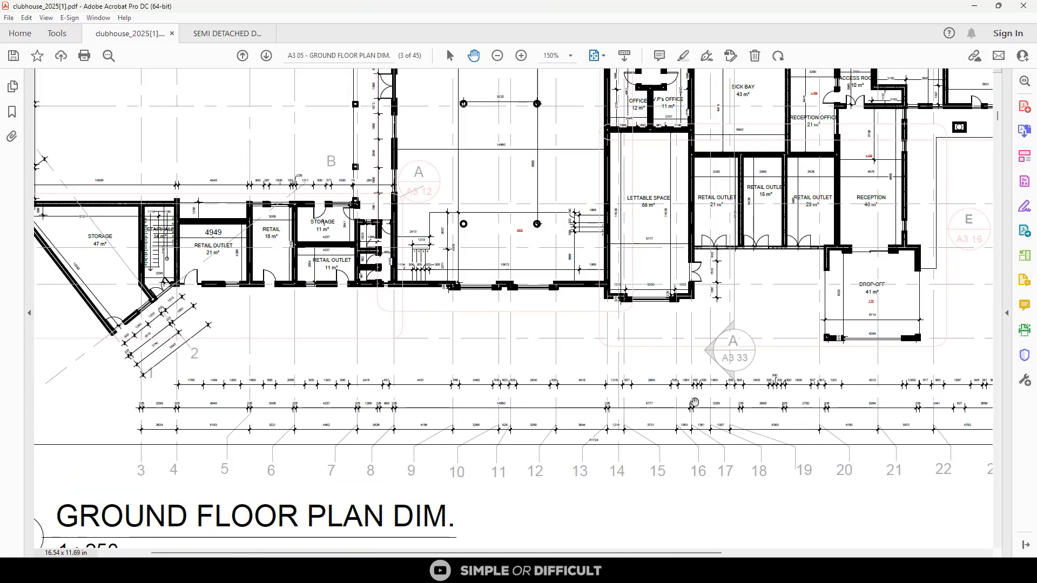
scroll("down", 3)
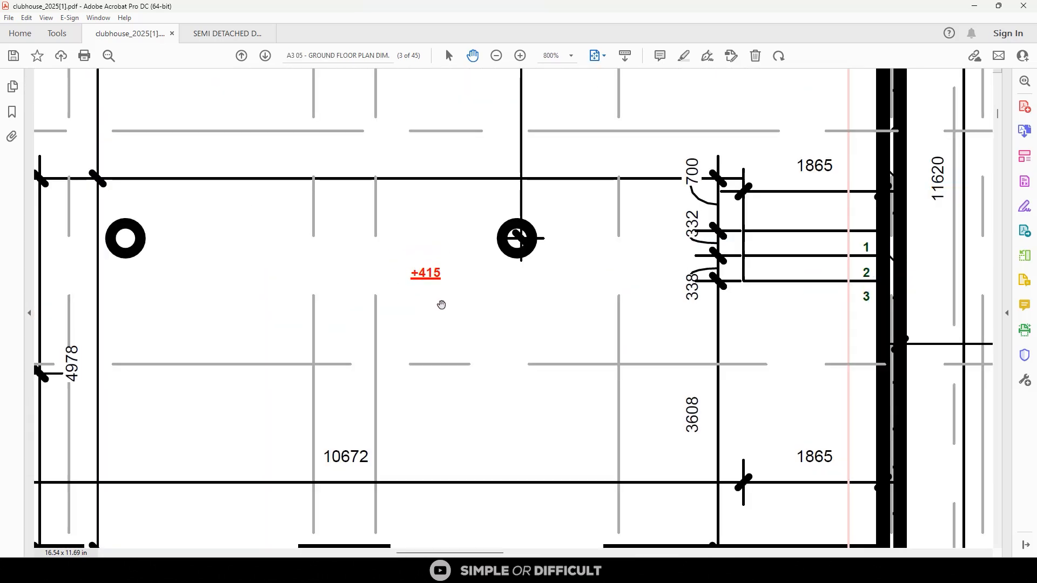
Check the stair and atrium dimensions up close, then advance to sheet A3 06
left_click(496, 55)
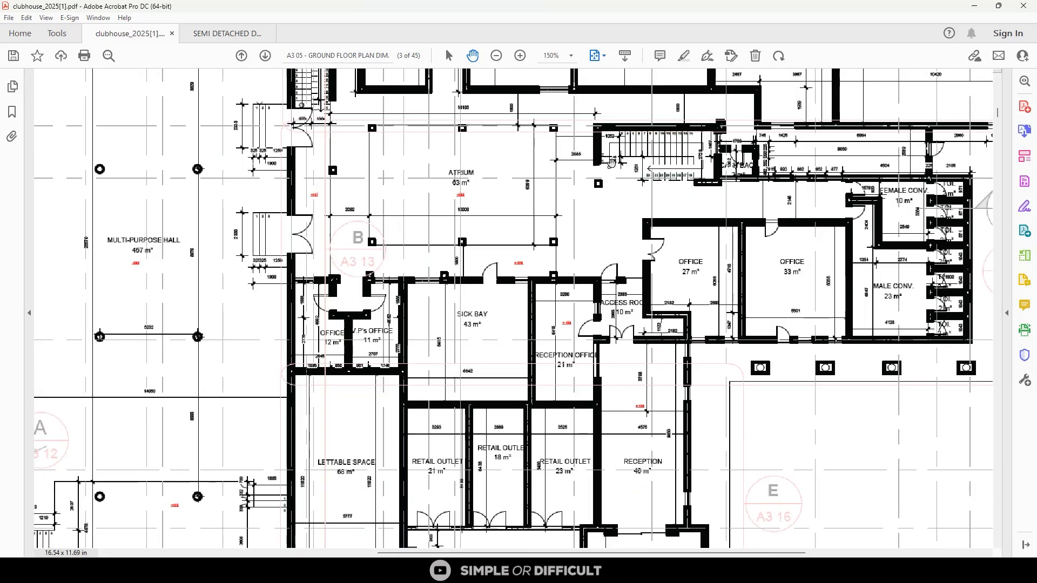
left_click(520, 55)
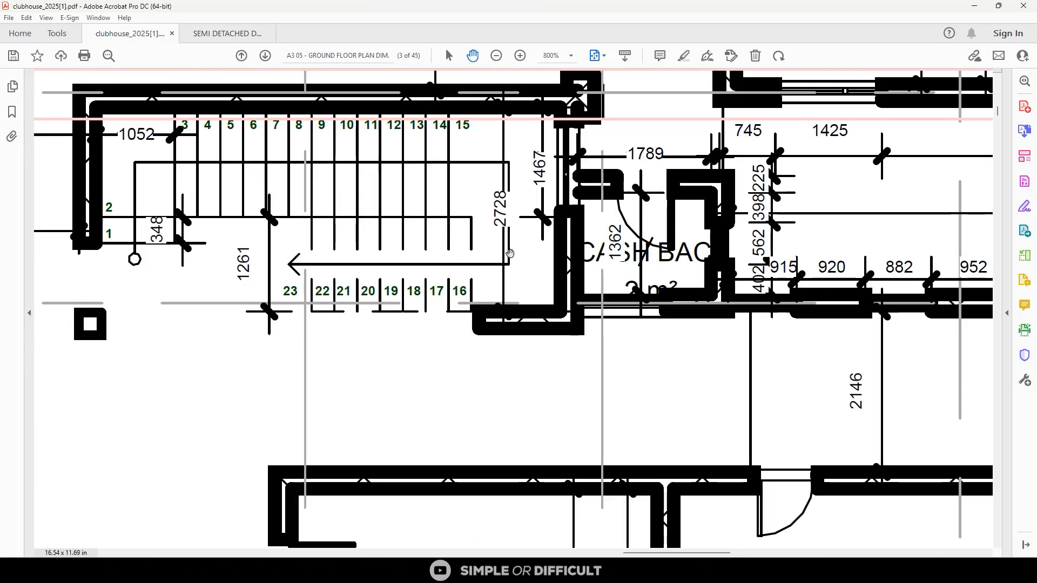
left_click(496, 55)
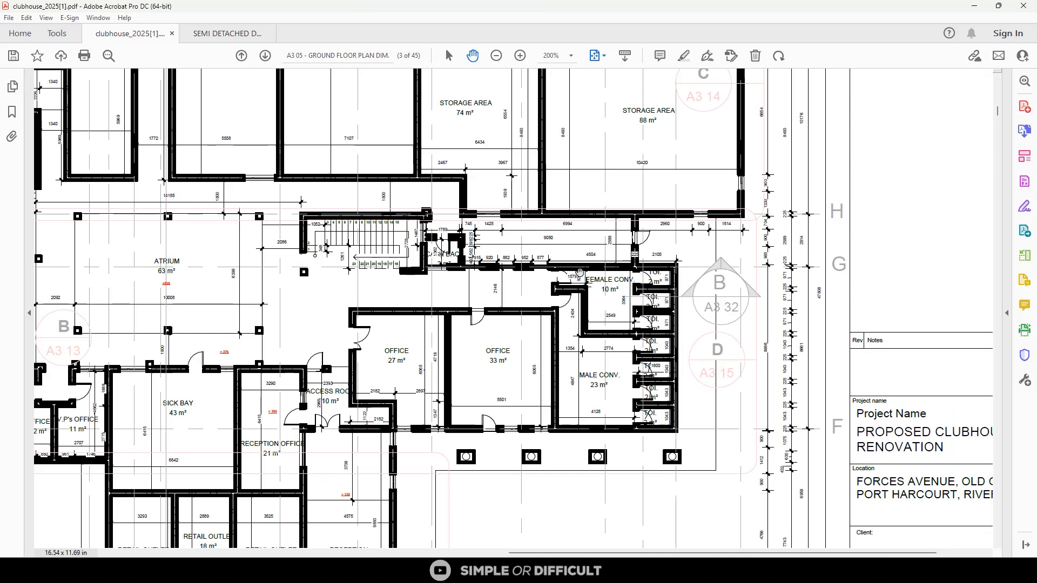
left_click(496, 55)
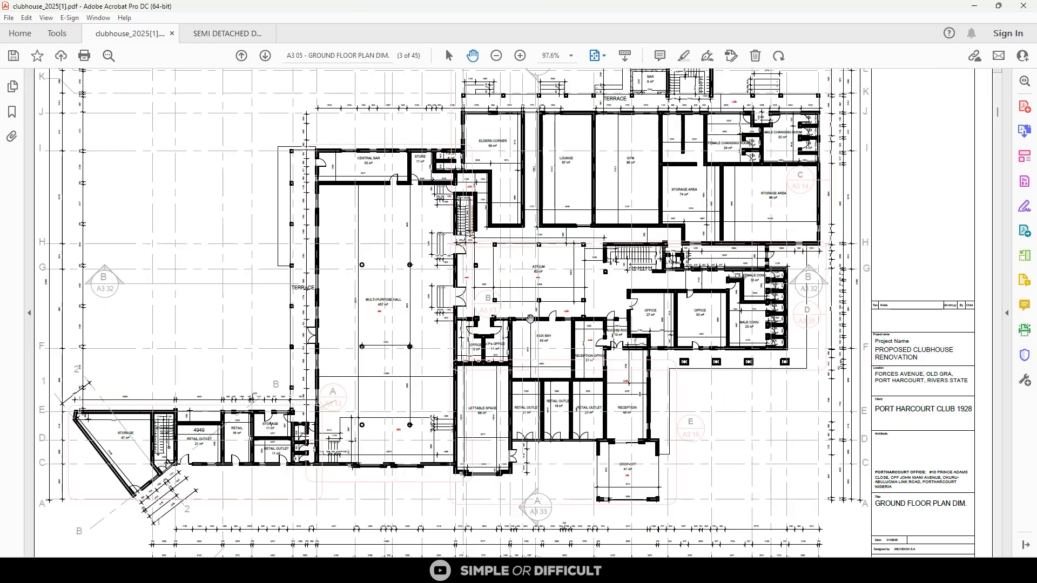
left_click(265, 55)
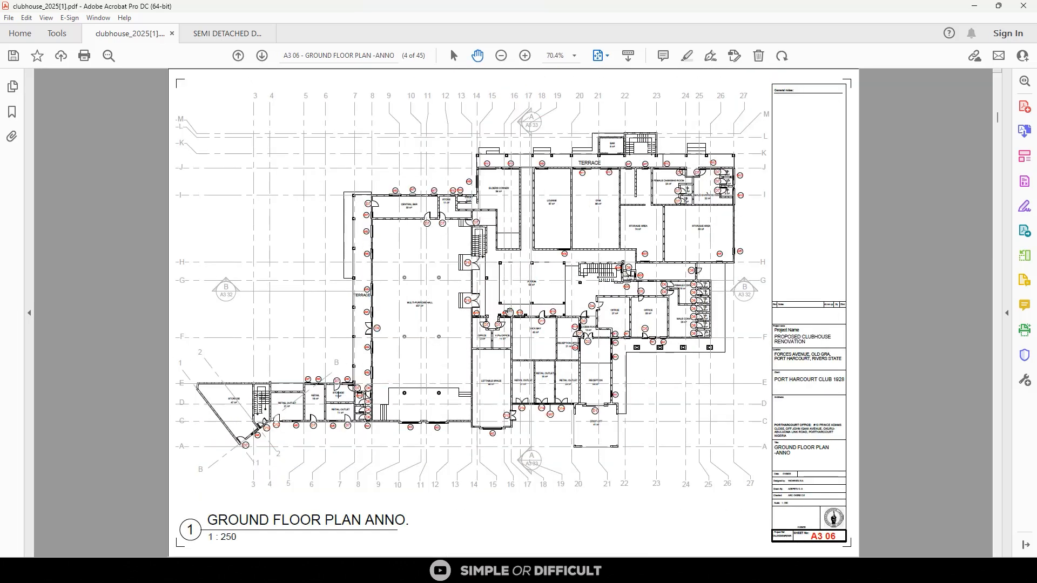
Move to the next ground floor sheet and magnify its crowded small dimension figures
left_click(266, 55)
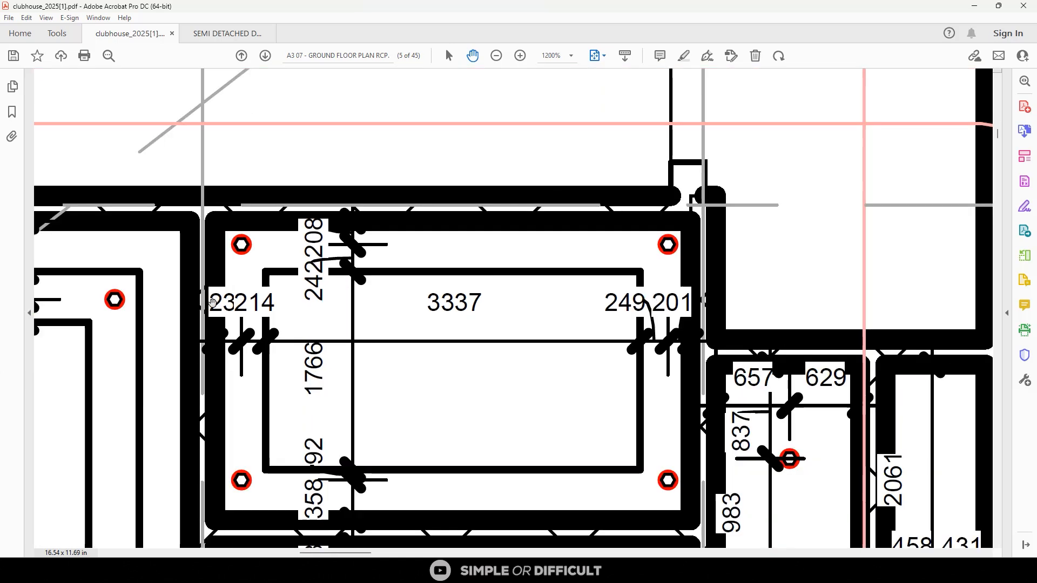
left_click(519, 55)
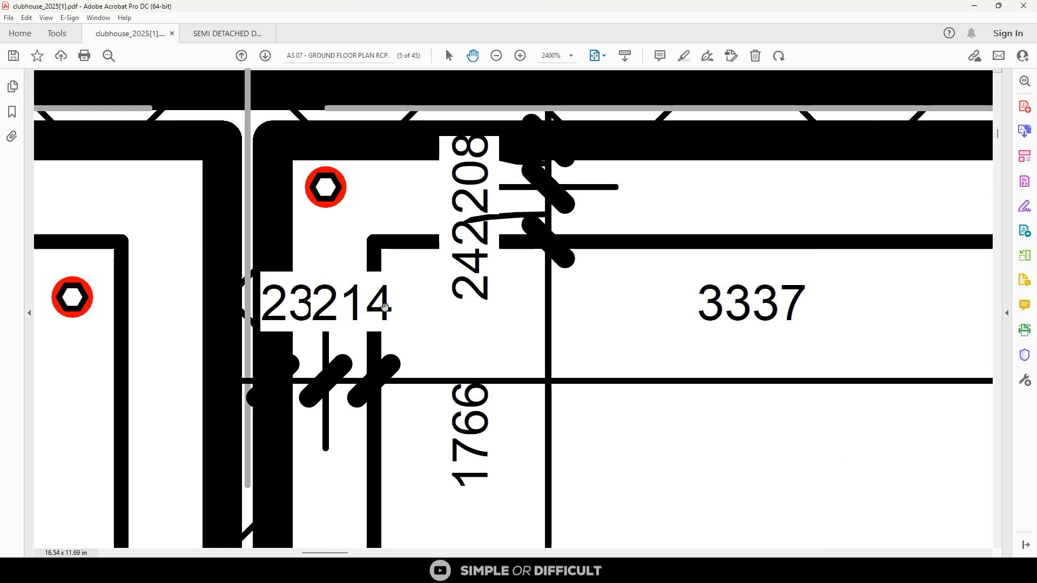
mouse_move(362, 301)
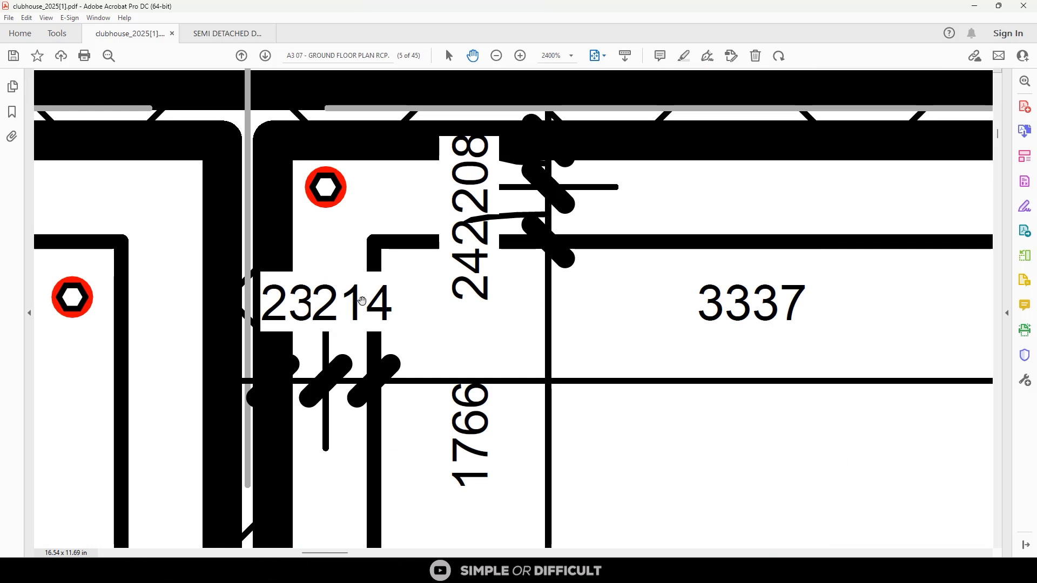
mouse_move(311, 296)
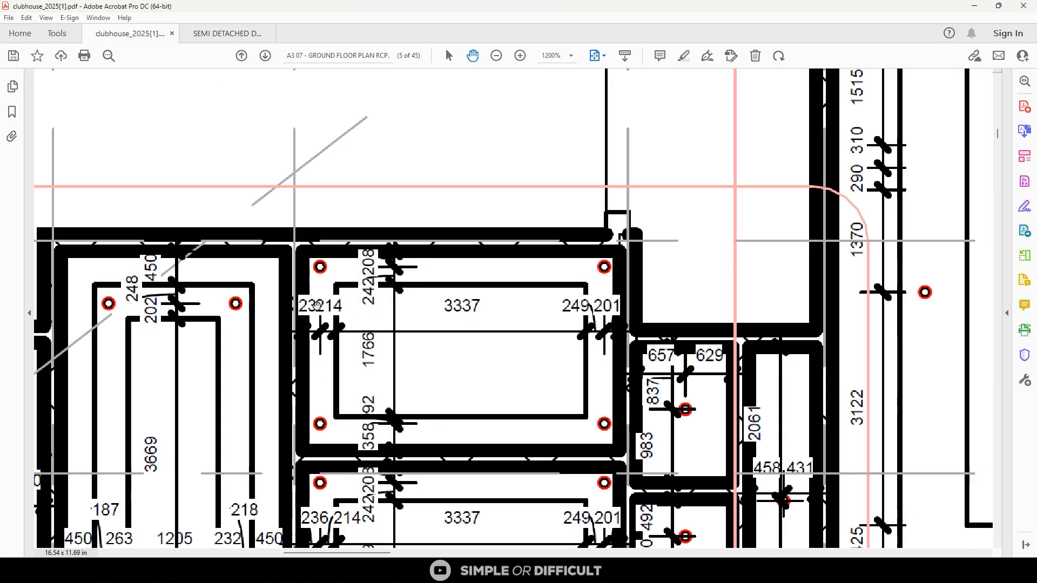
left_click(496, 55)
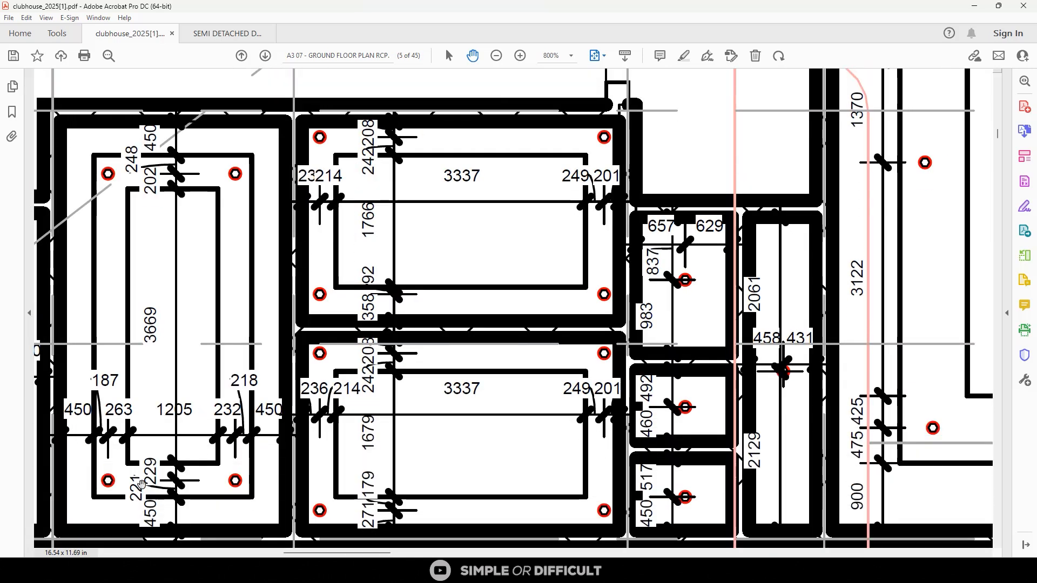
left_click(520, 55)
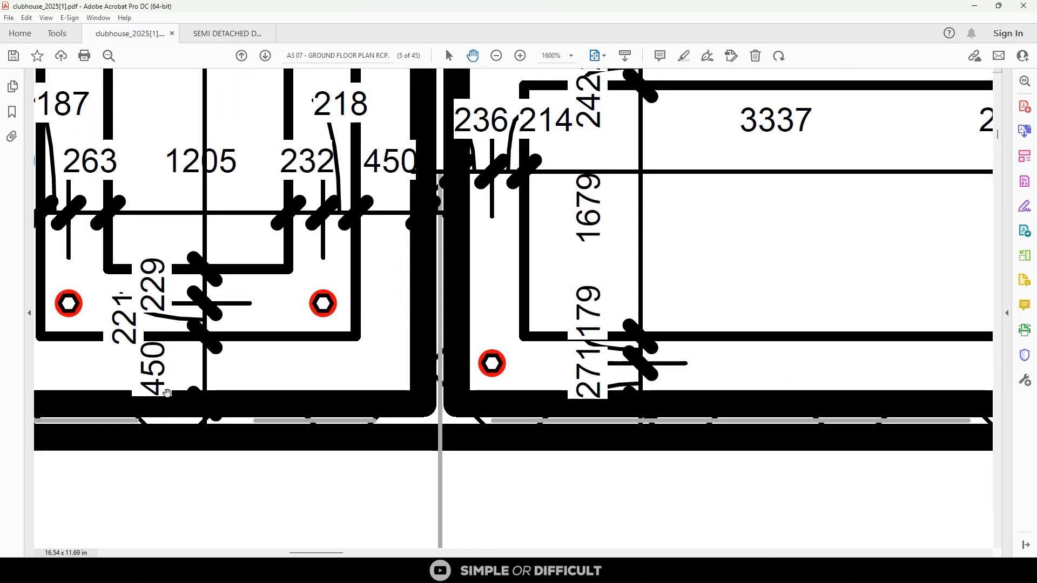
Reduce magnification back to the overall ground floor plan at 125%
left_click(496, 55)
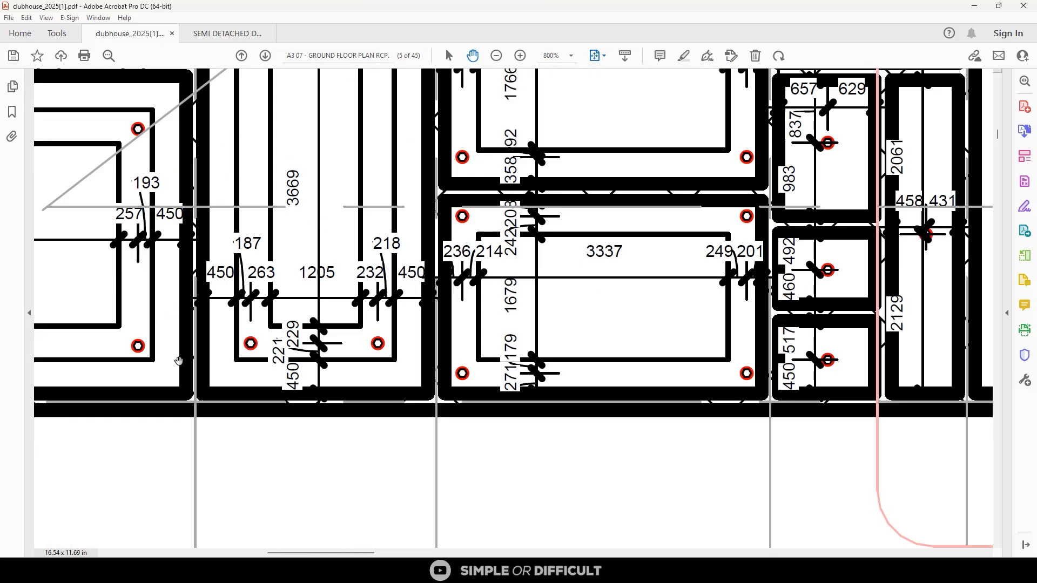
left_click(496, 55)
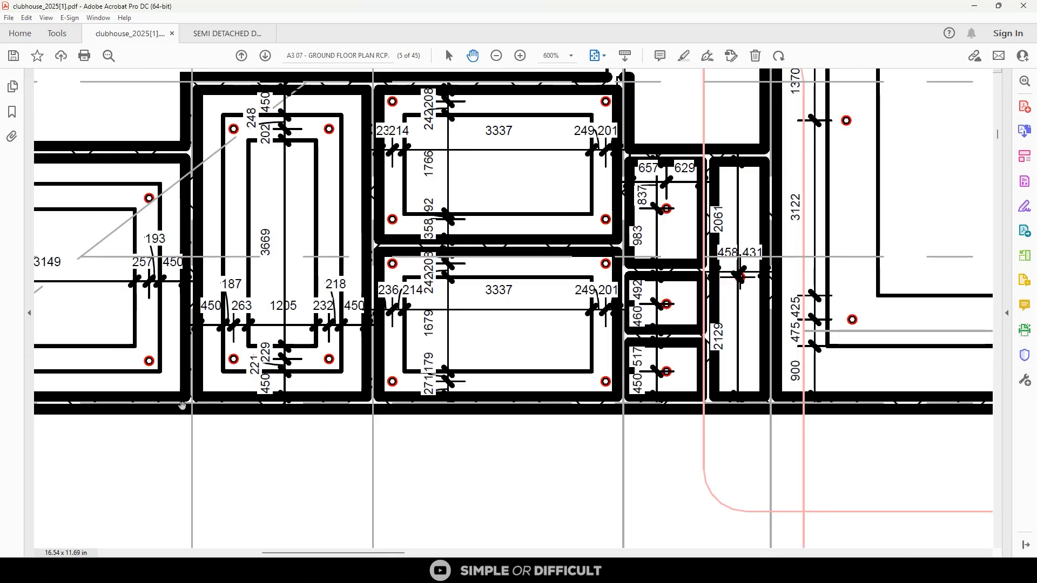
mouse_move(177, 422)
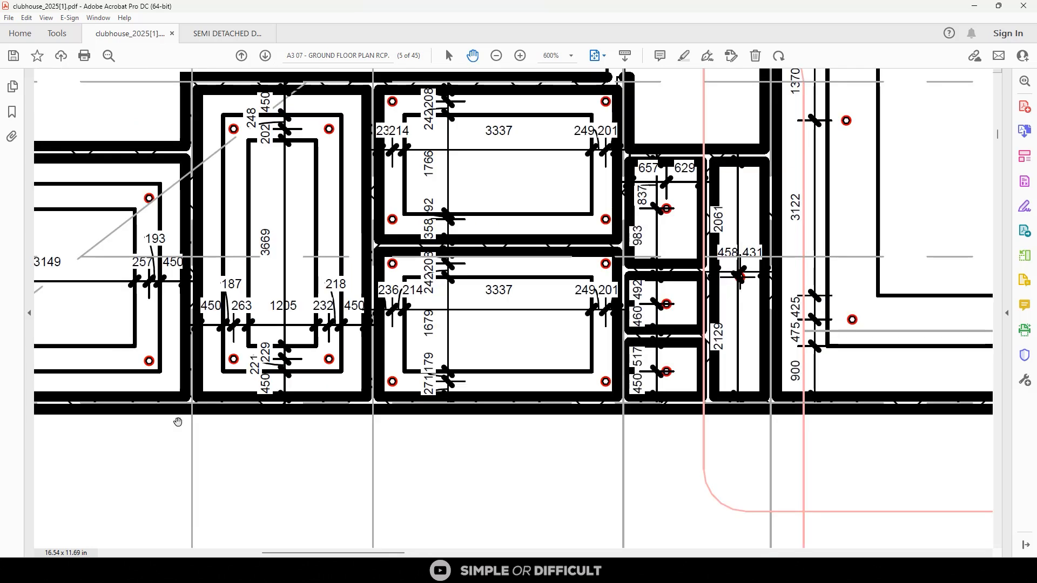
left_click(496, 55)
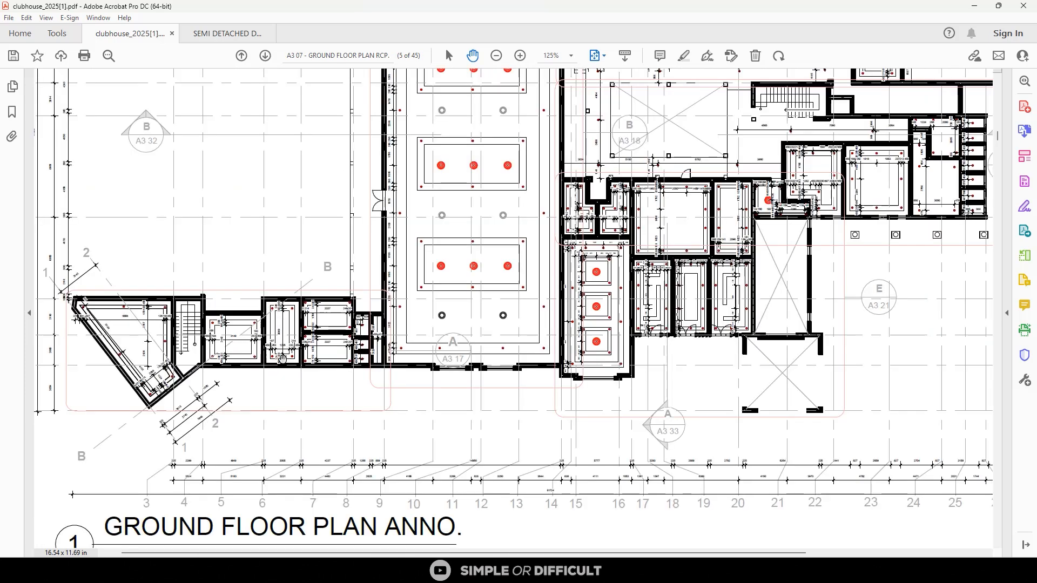
Switch to the semi-detached duplex PDF and examine sheet A103's upper kitchen dimension strings
left_click(228, 33)
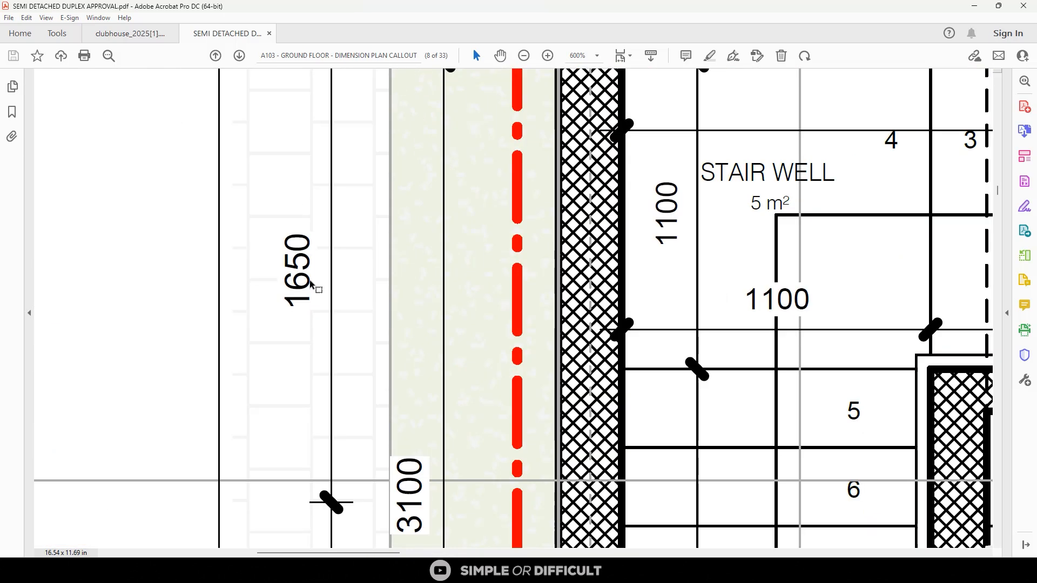
left_click(524, 55)
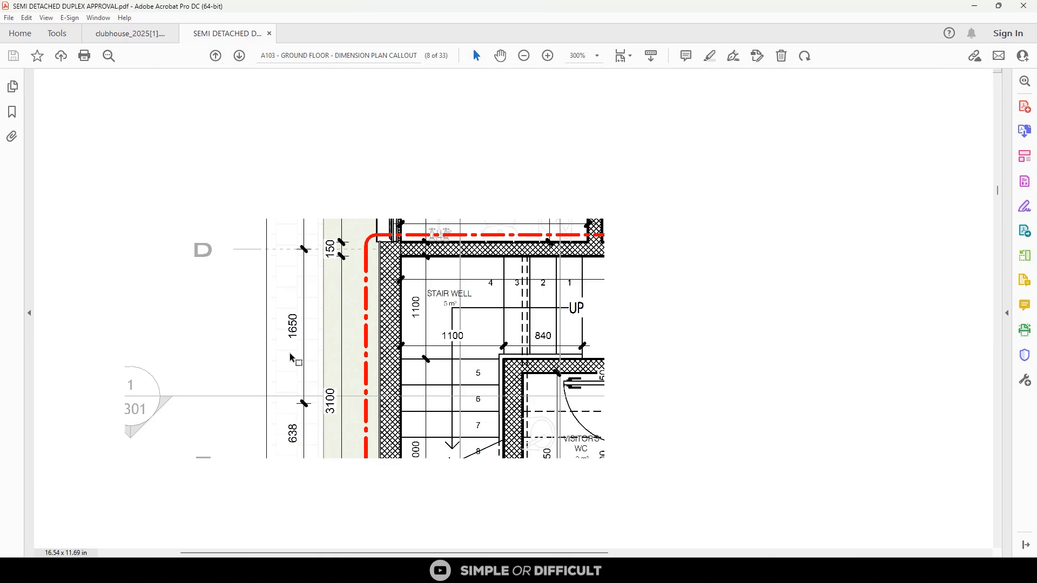
left_click(523, 55)
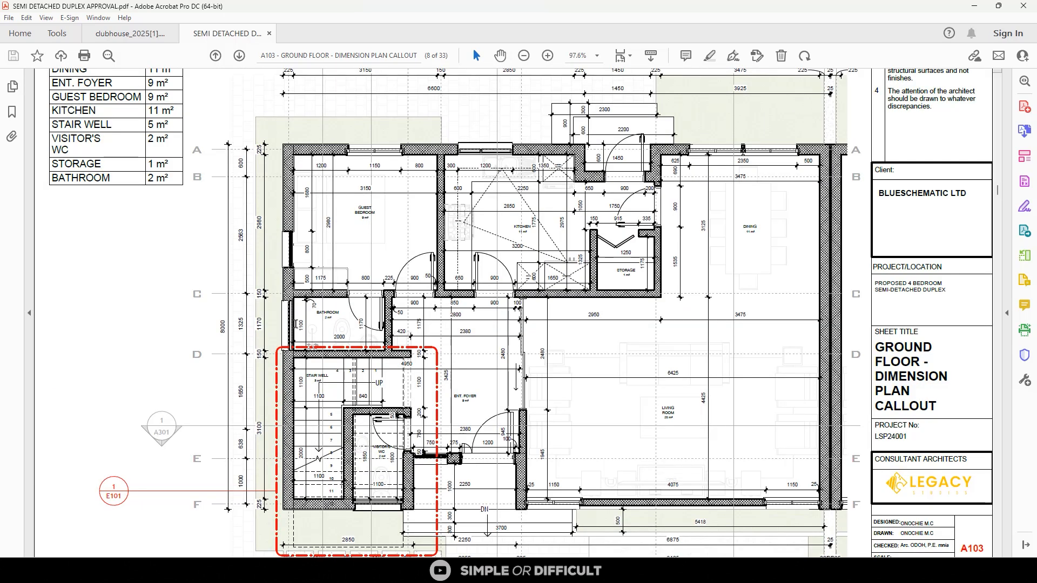
left_click(547, 55)
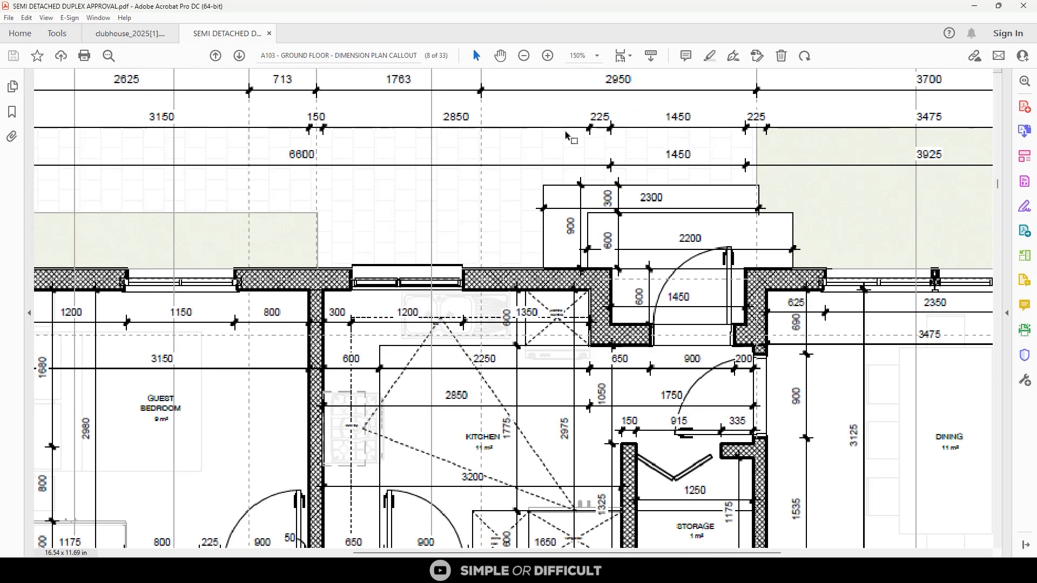
left_click(547, 55)
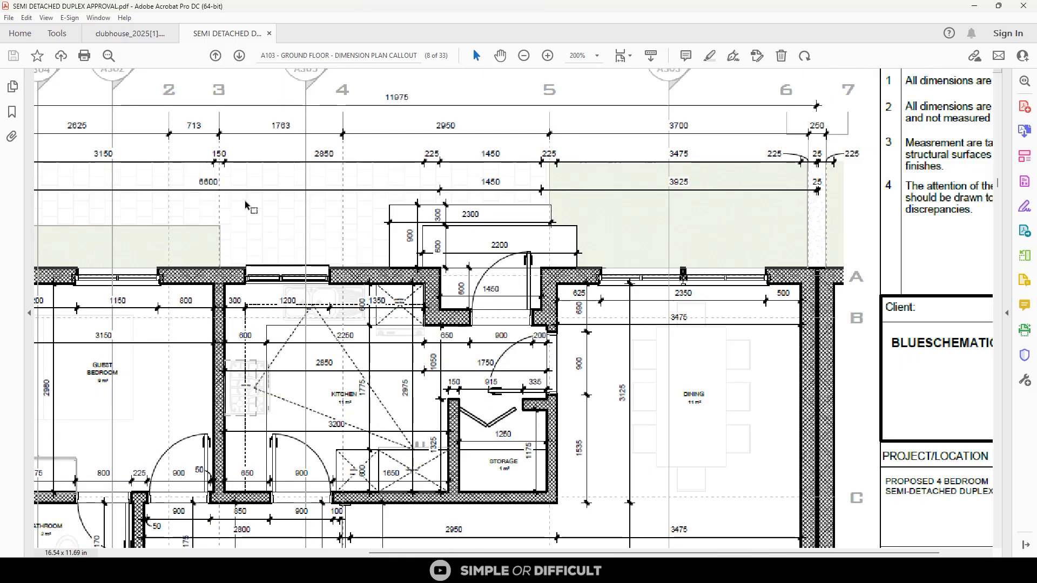
left_click(523, 55)
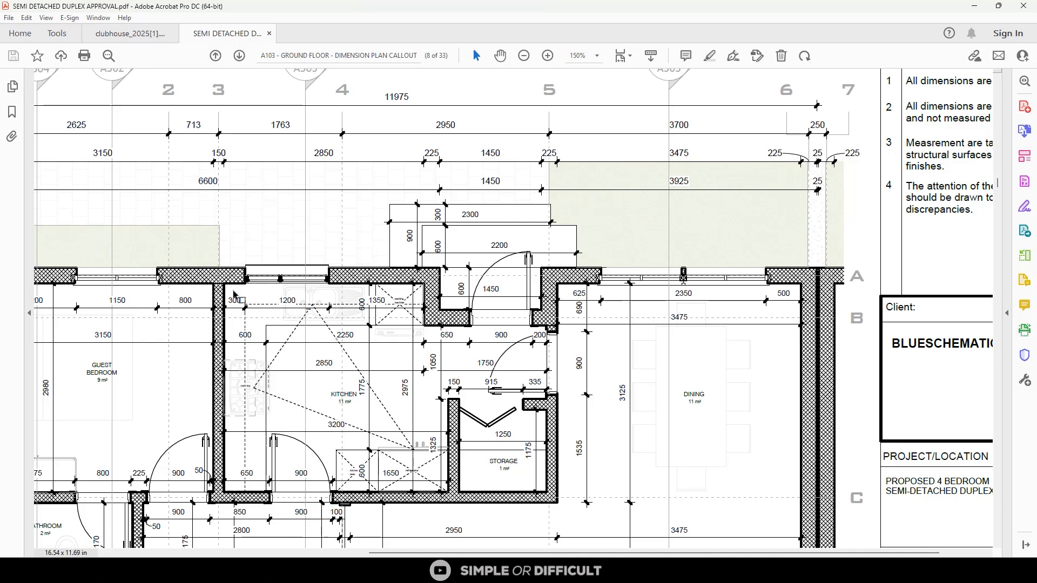
Inspect the bathroom and stair well dimensions at high magnification
left_click(524, 55)
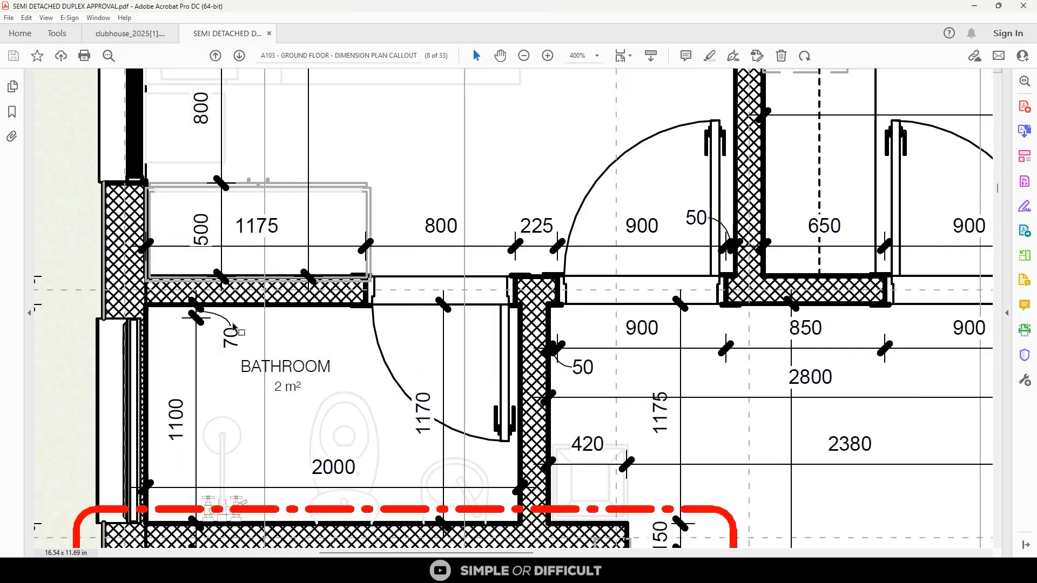
left_click(523, 55)
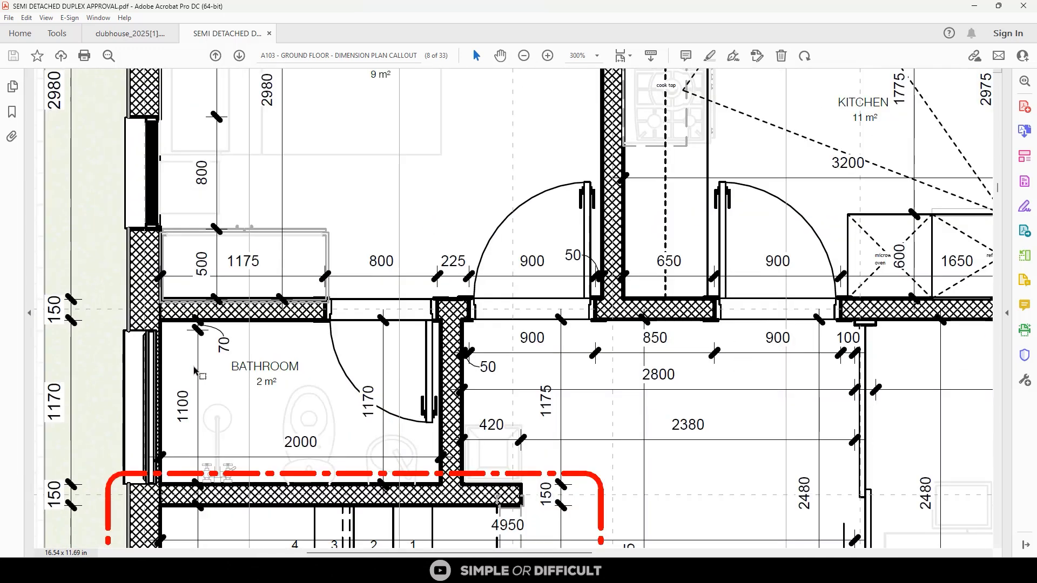
left_click(524, 55)
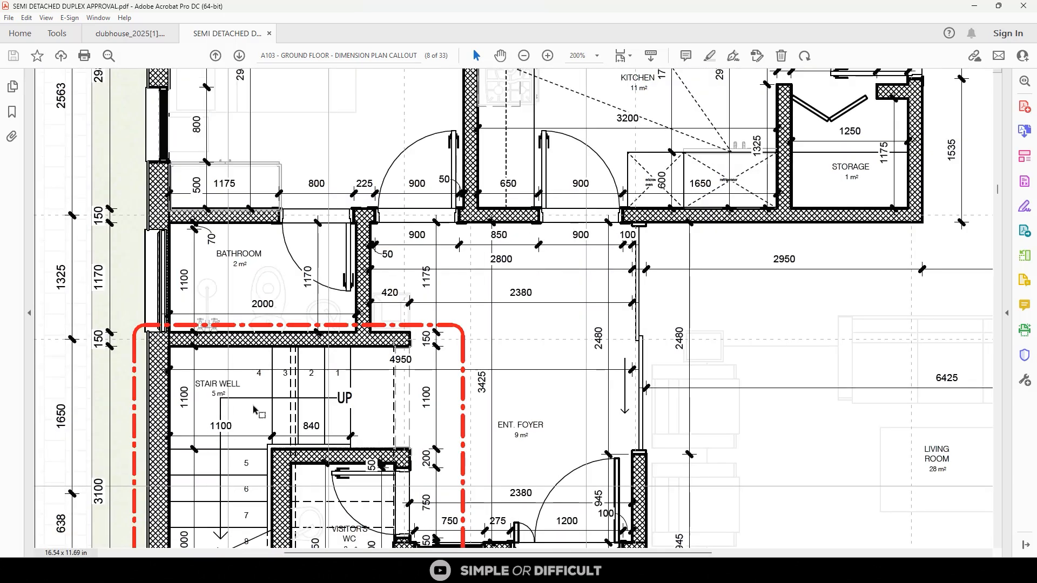
left_click(547, 55)
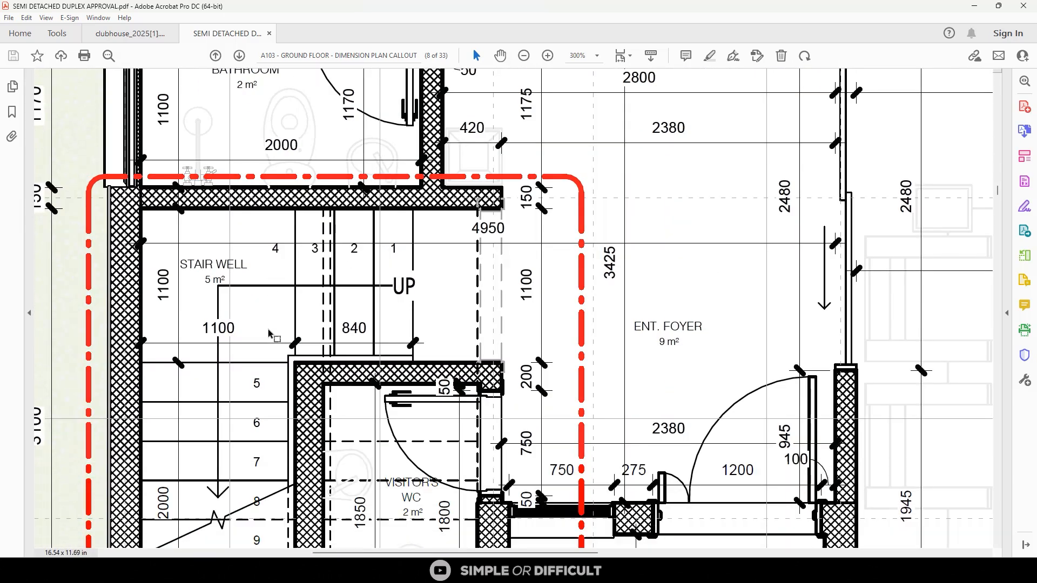
Back out to the wider layout, then check the entrance foyer and living room area
left_click(523, 55)
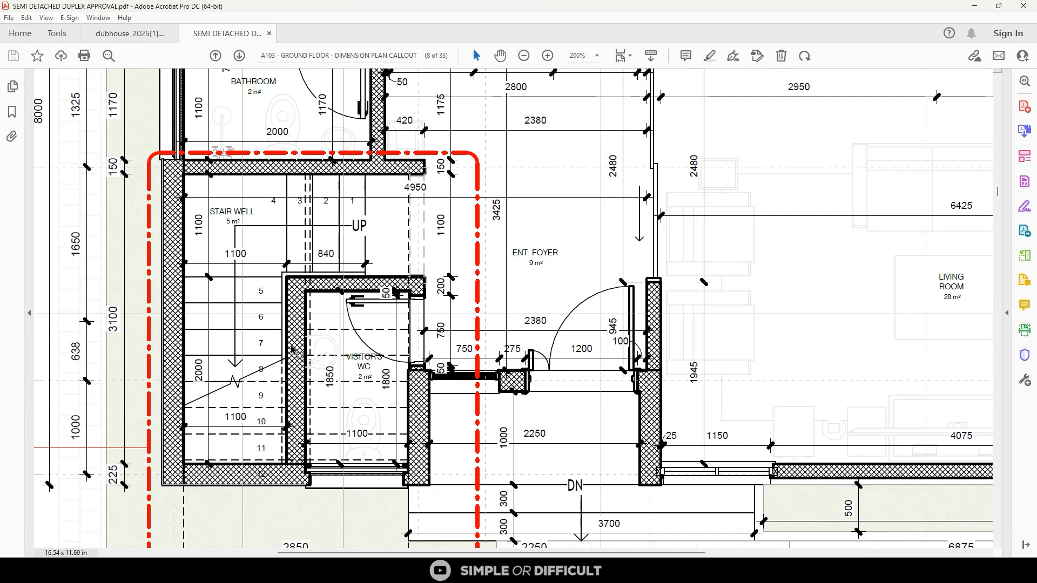
left_click(523, 55)
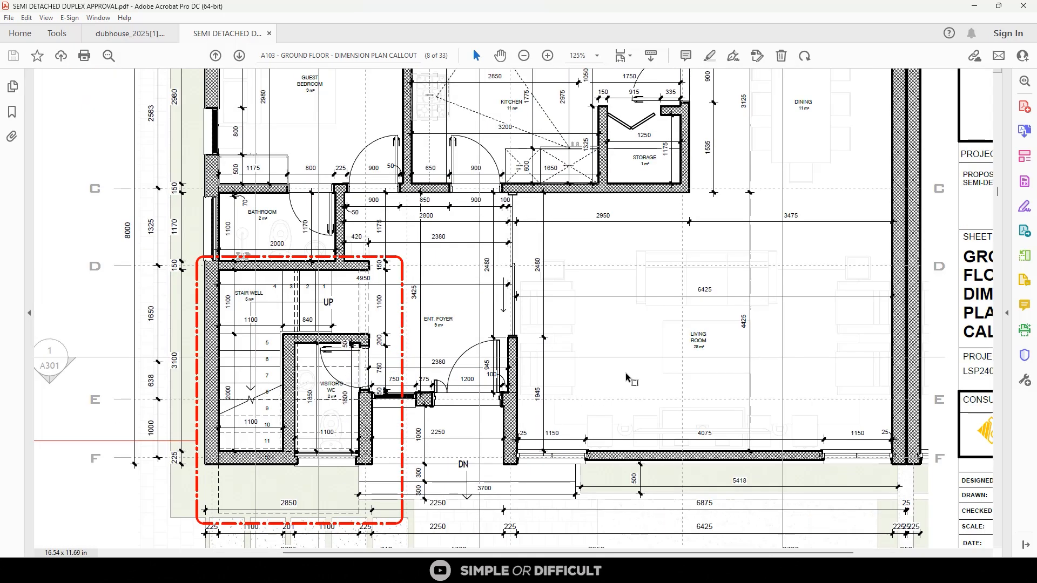
left_click(546, 55)
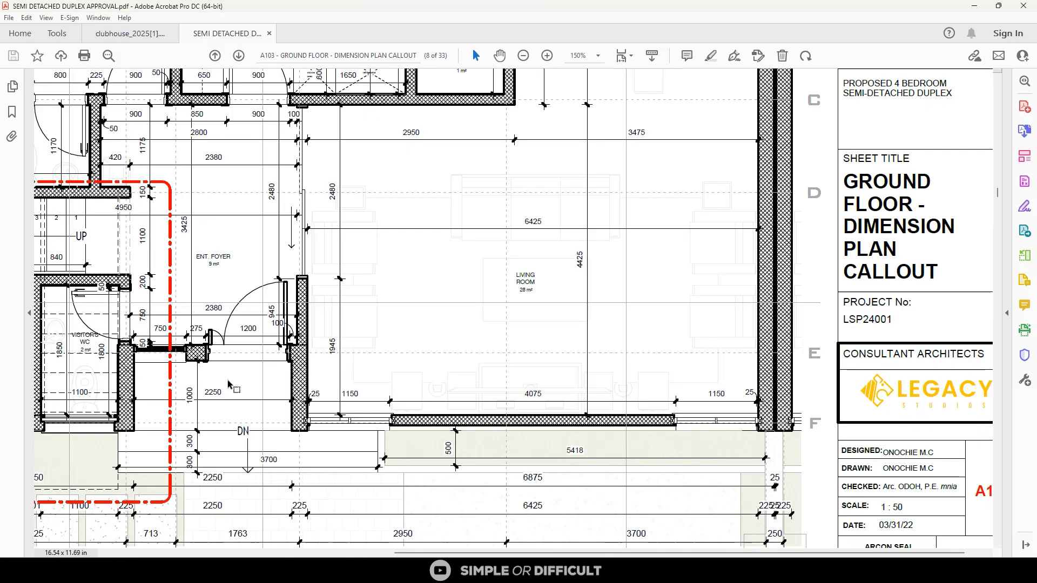
scroll("down", 3)
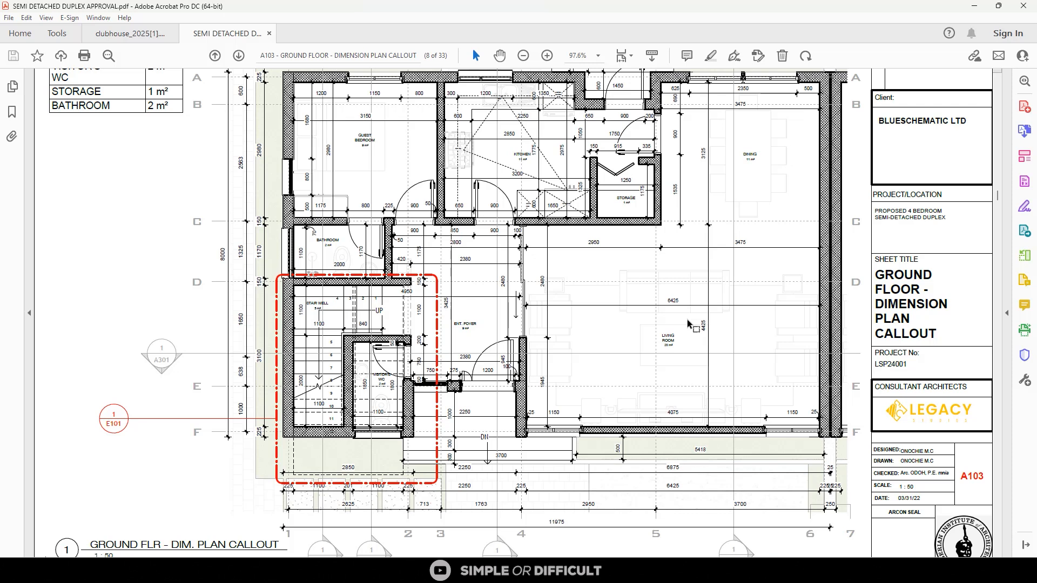
mouse_move(824, 345)
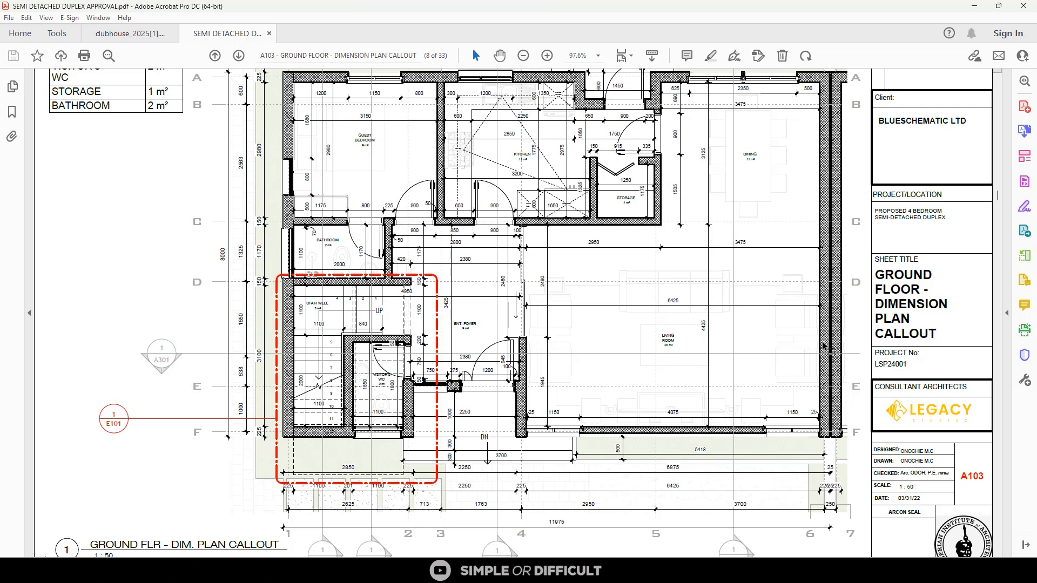
left_click(523, 55)
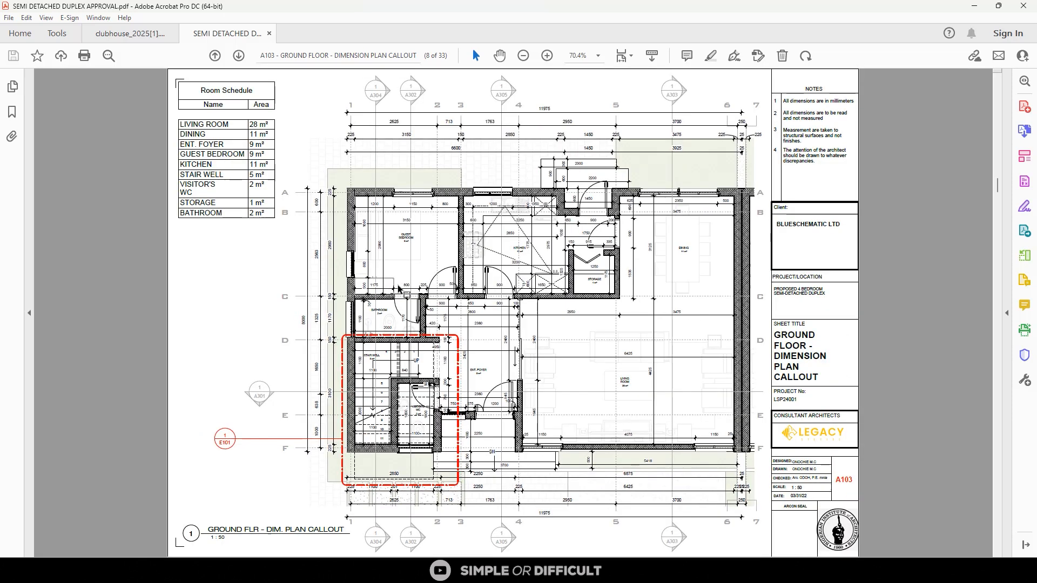
mouse_move(512, 362)
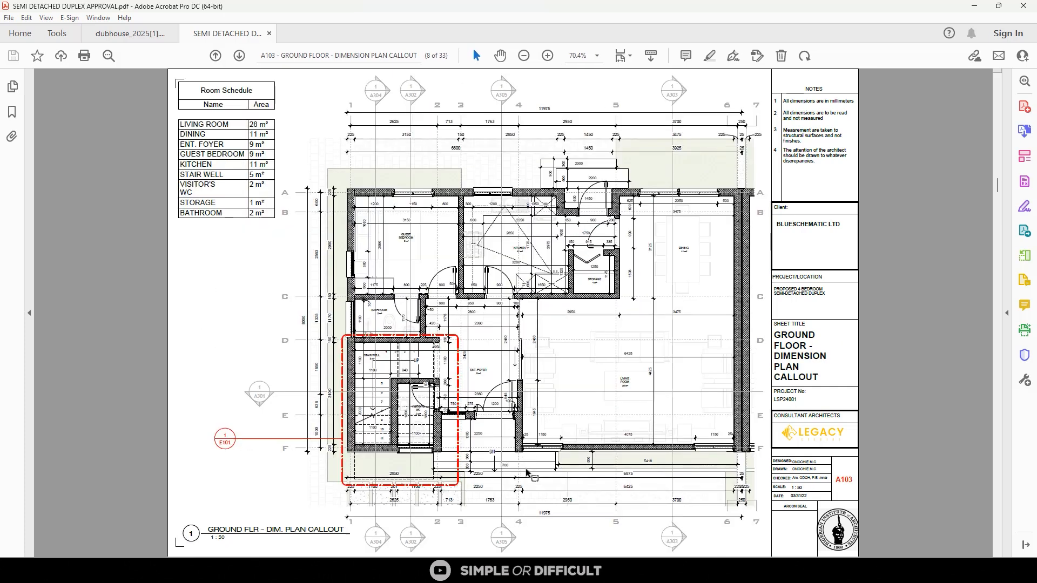
left_click(547, 55)
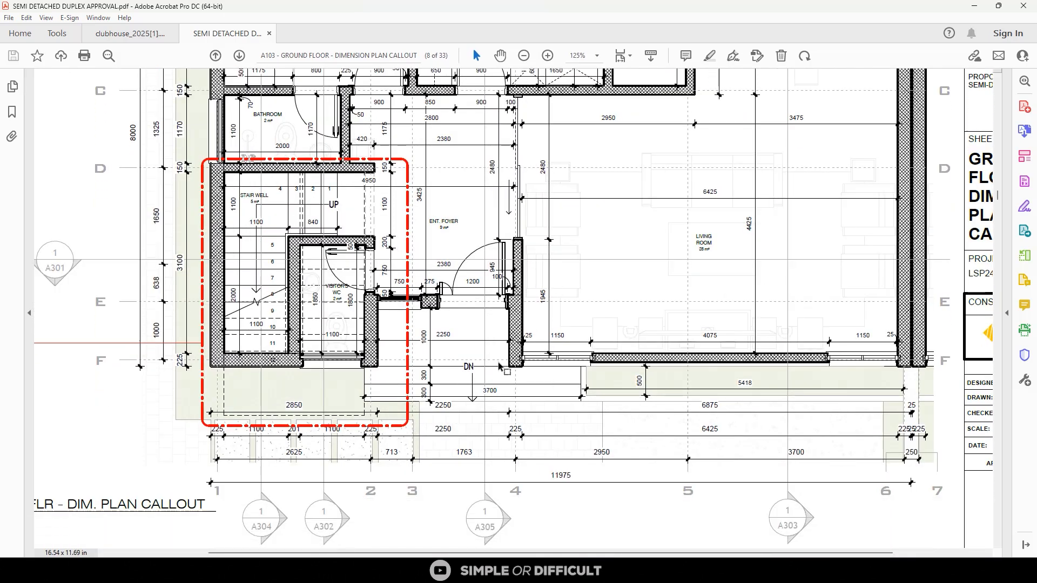
left_click(237, 55)
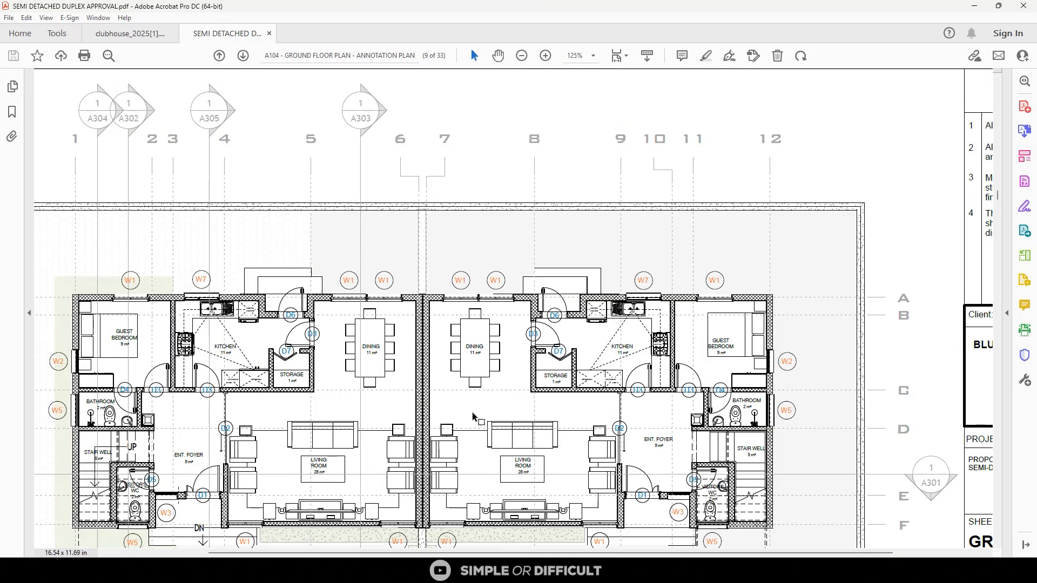
left_click(219, 55)
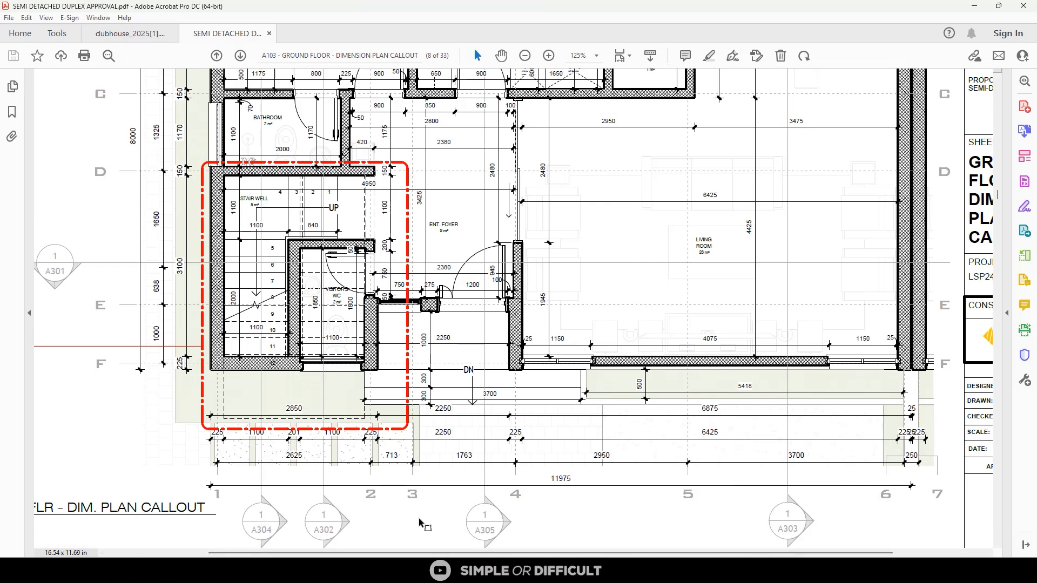
mouse_move(360, 545)
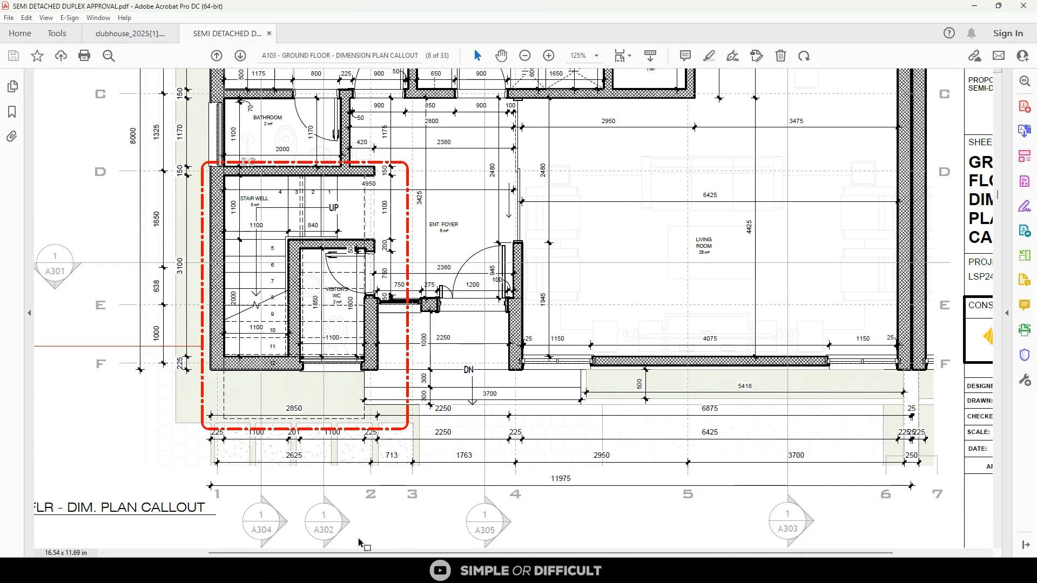
mouse_move(538, 525)
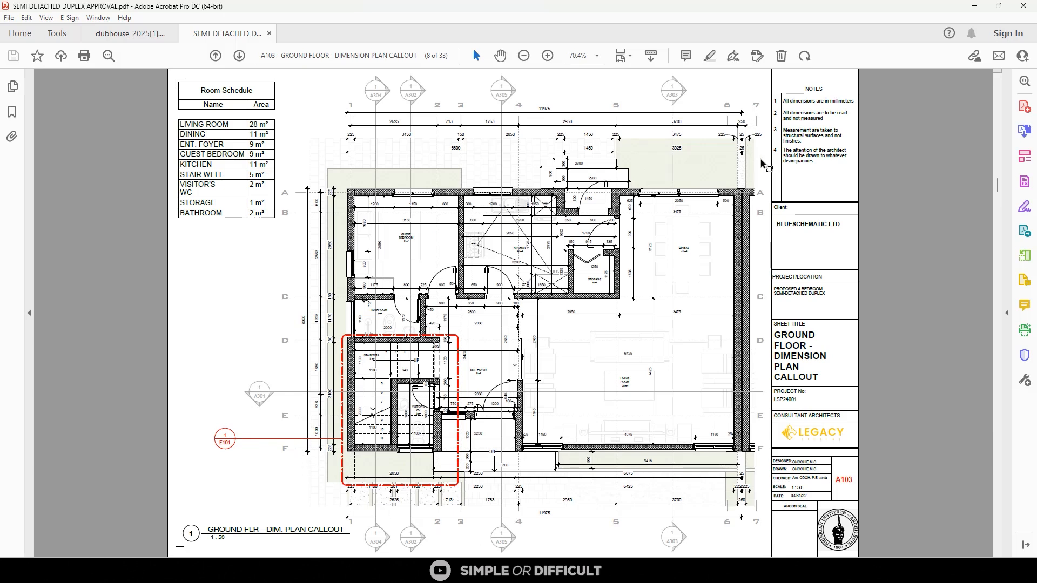
mouse_move(756, 459)
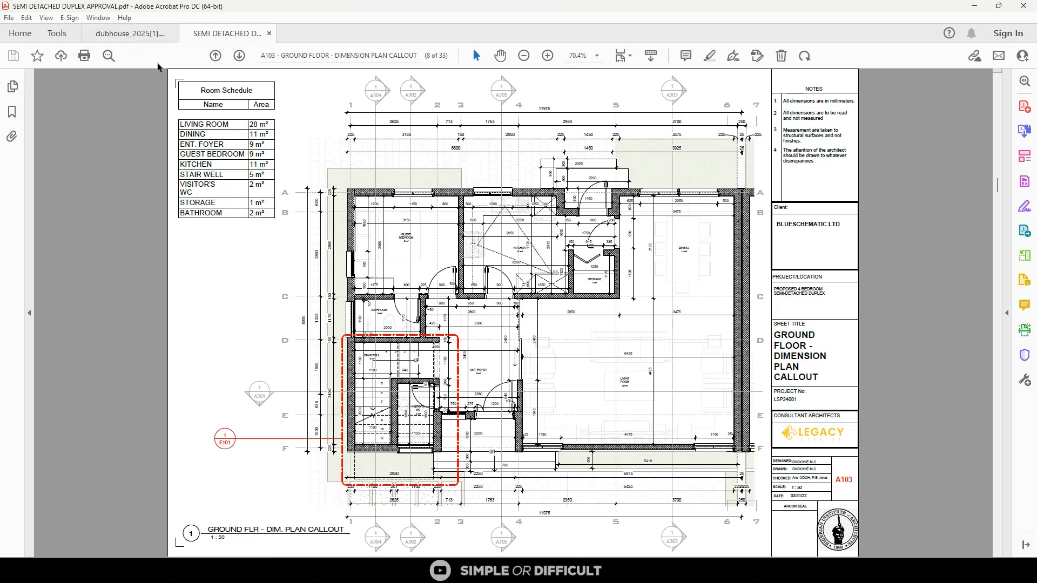
mouse_move(485, 245)
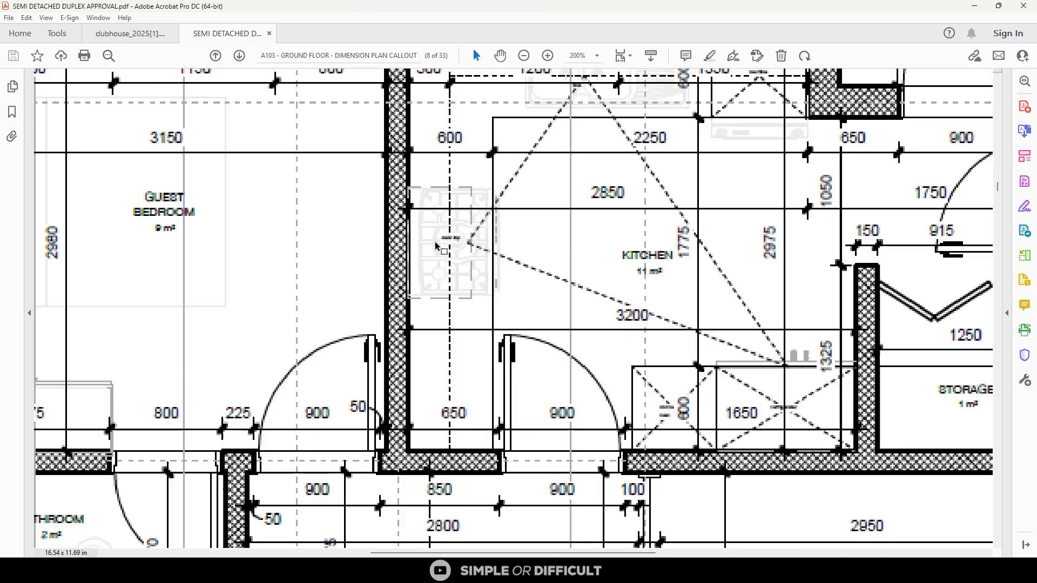
left_click(523, 55)
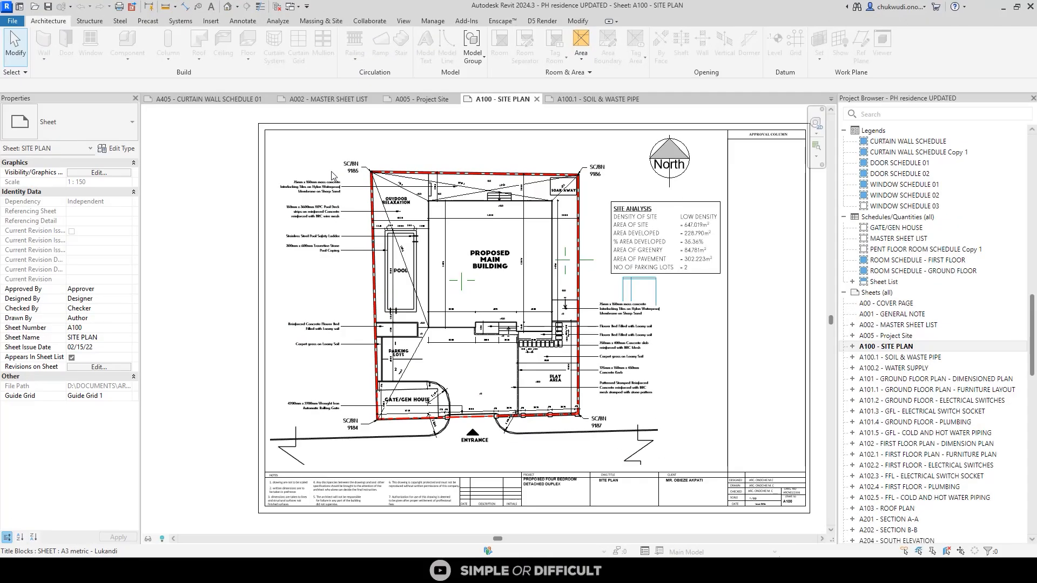
mouse_move(307, 192)
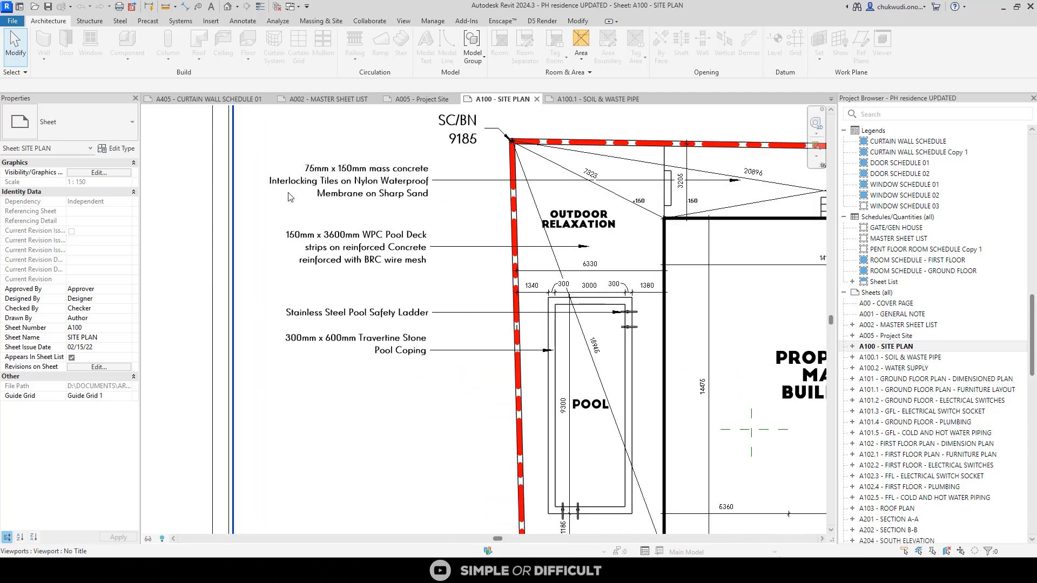
scroll("down", 3)
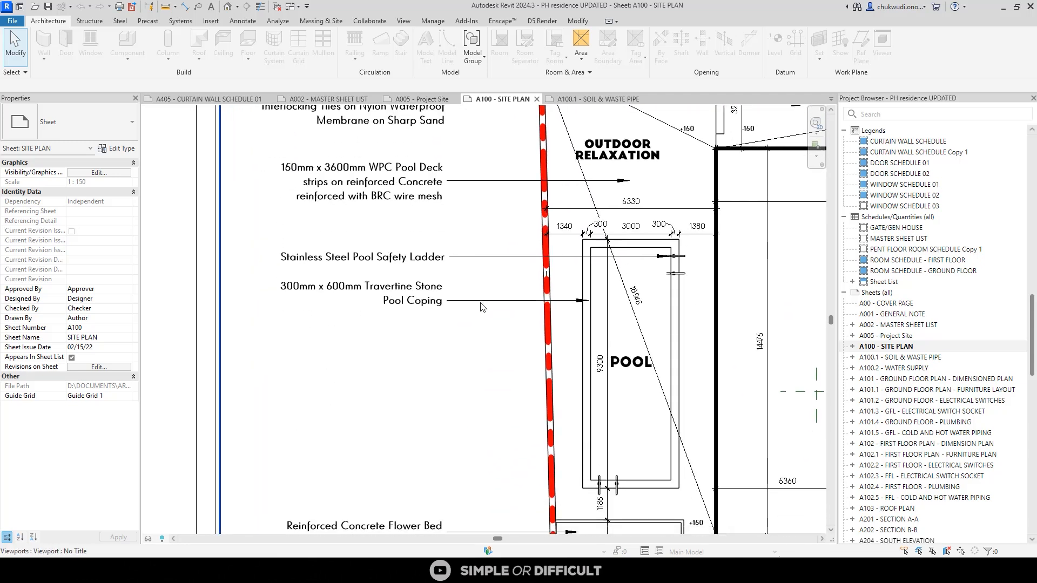
scroll("down", 3)
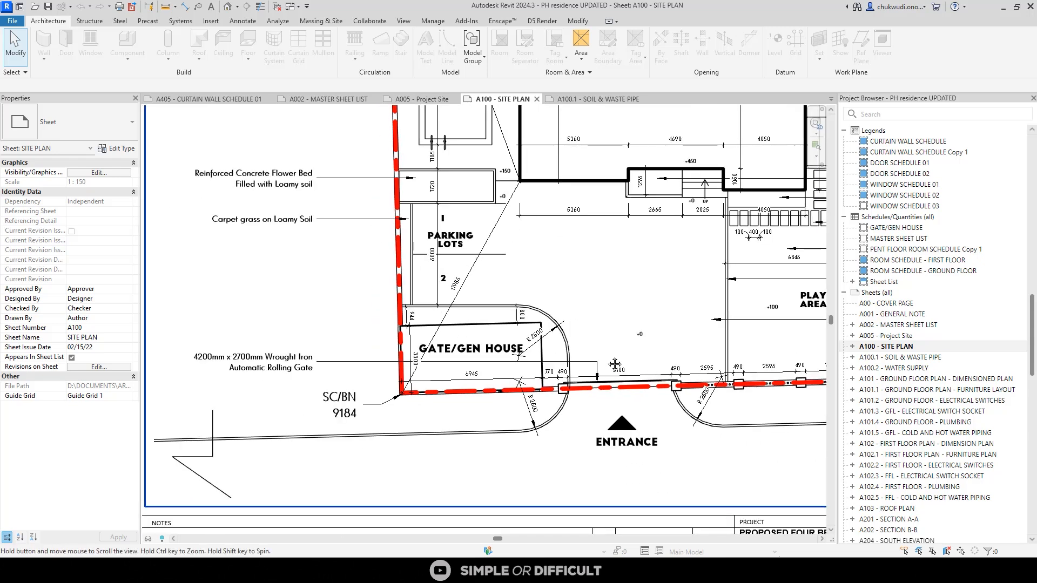
scroll("down", 3)
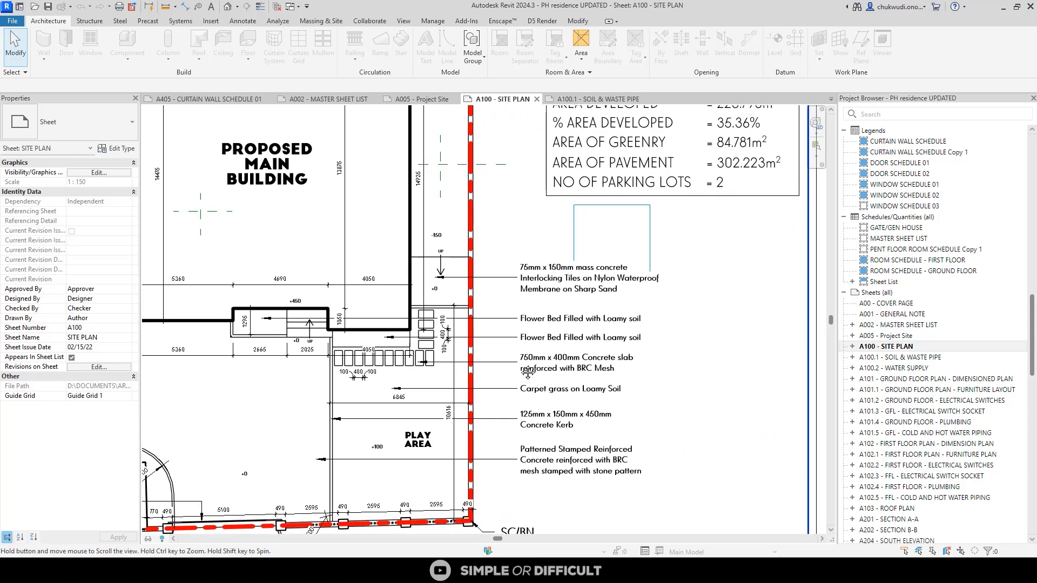
scroll("down", 3)
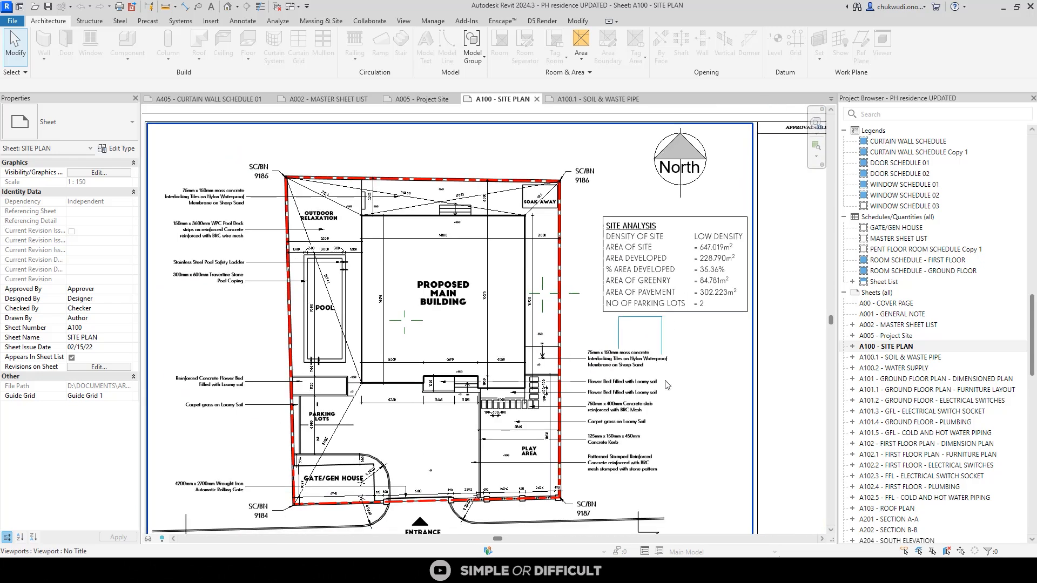
scroll("down", 3)
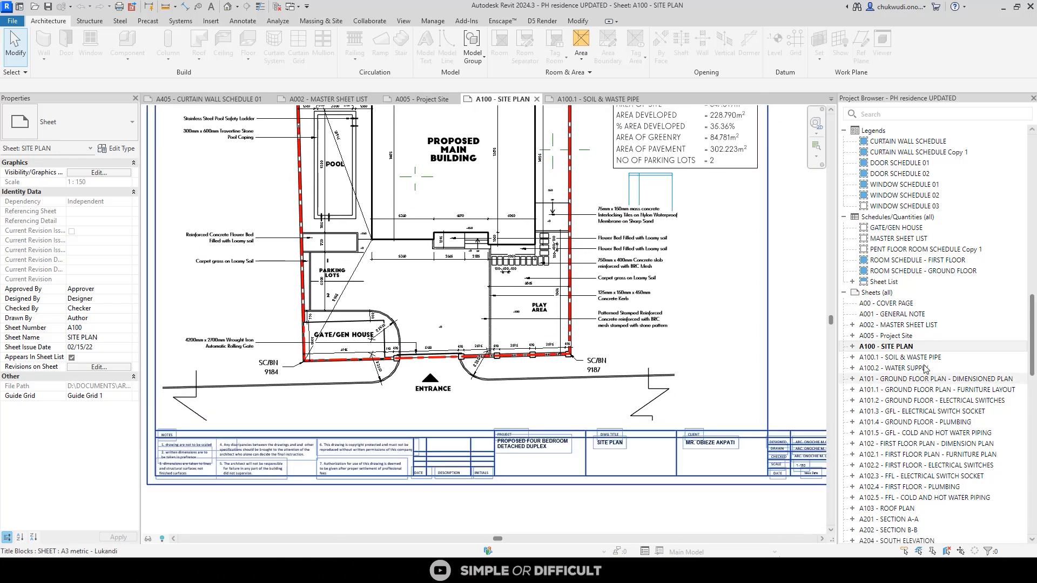
Open the roof plan sheet, then the A201 Section A-A sheet
left_click(592, 99)
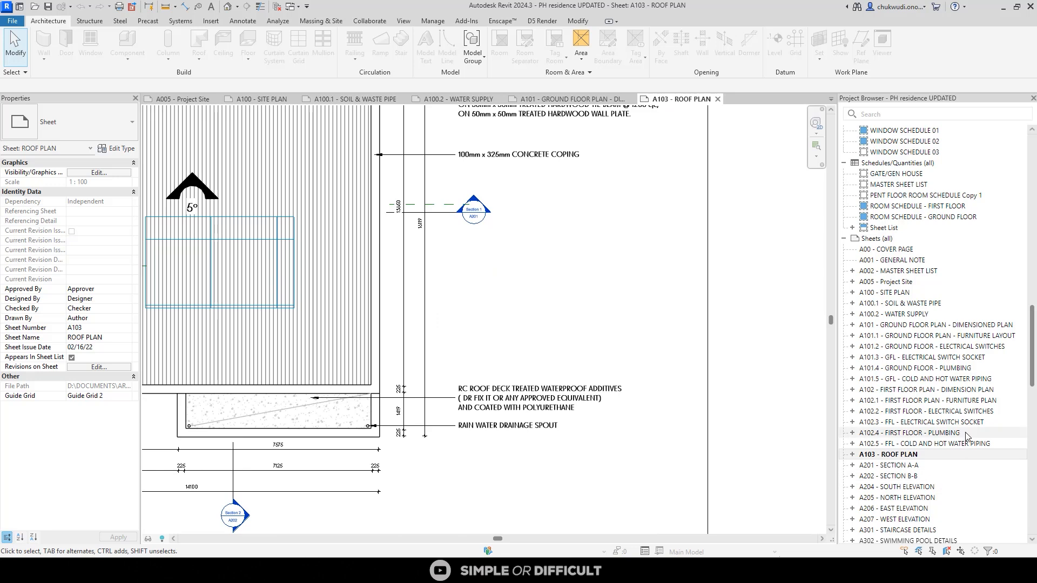
double_click(889, 464)
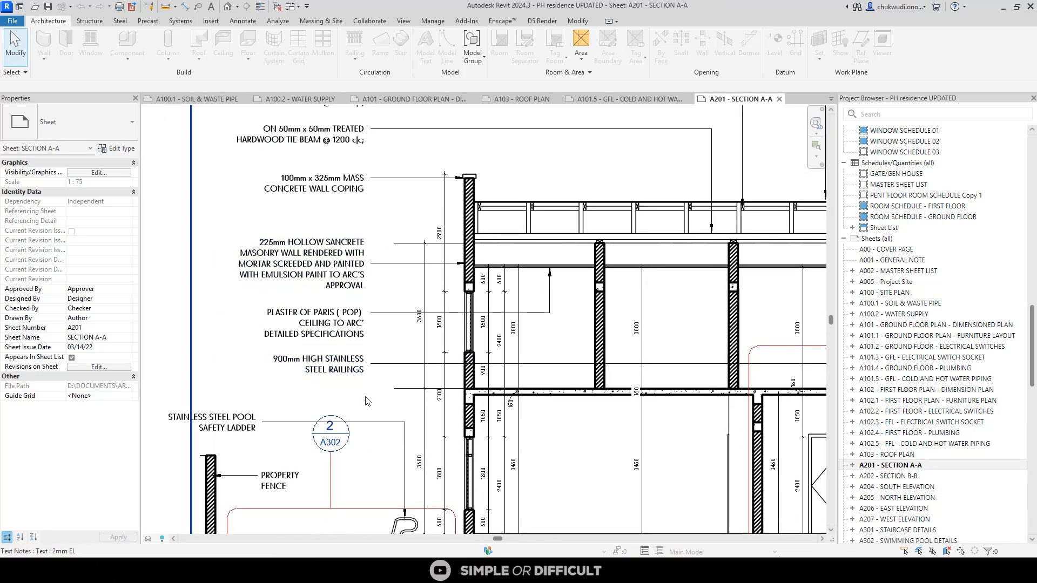
Open sheet A202, Section B-B, from the Project Browser
scroll("down", 3)
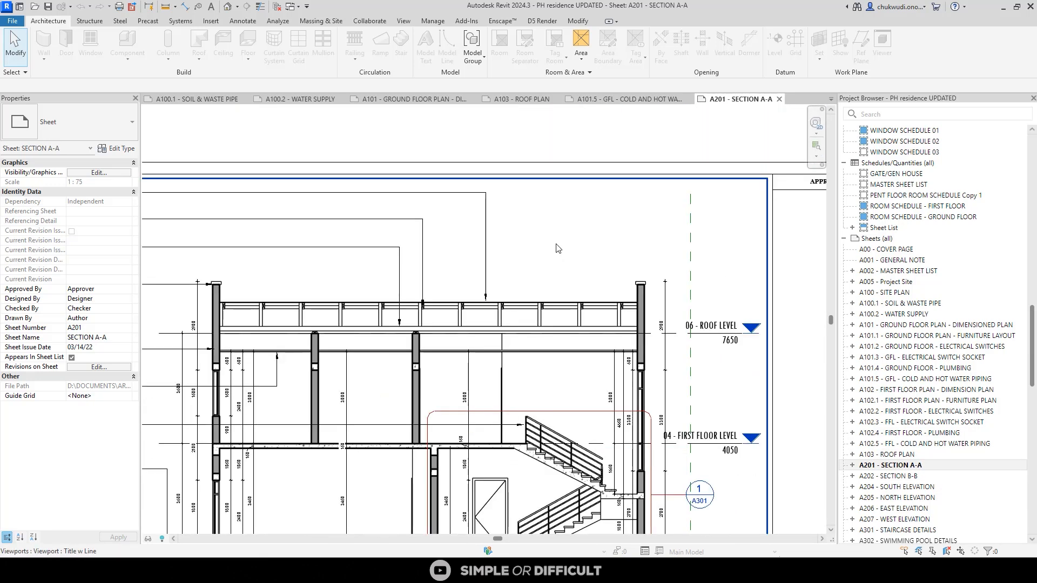
double_click(898, 475)
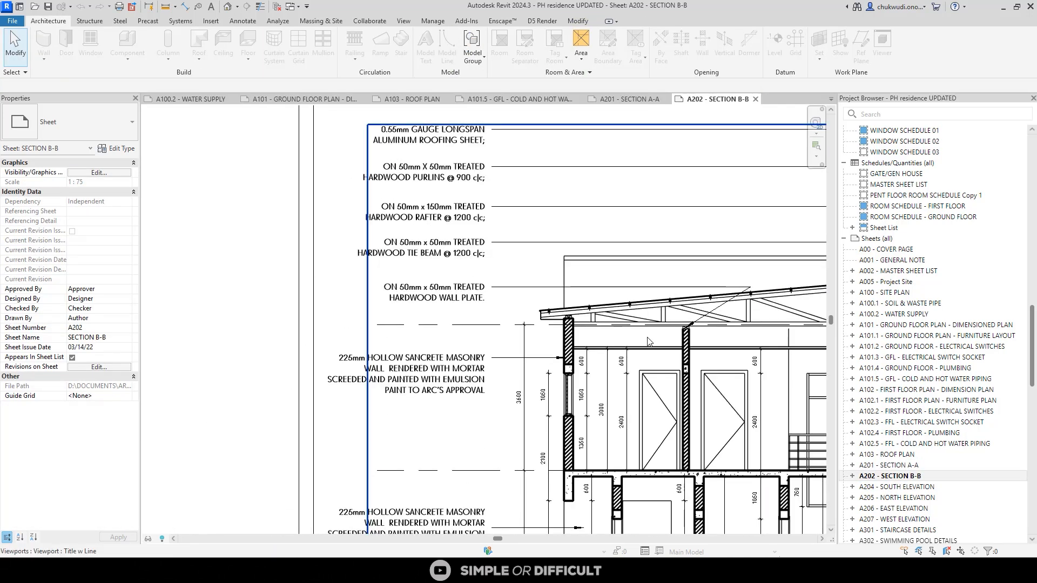